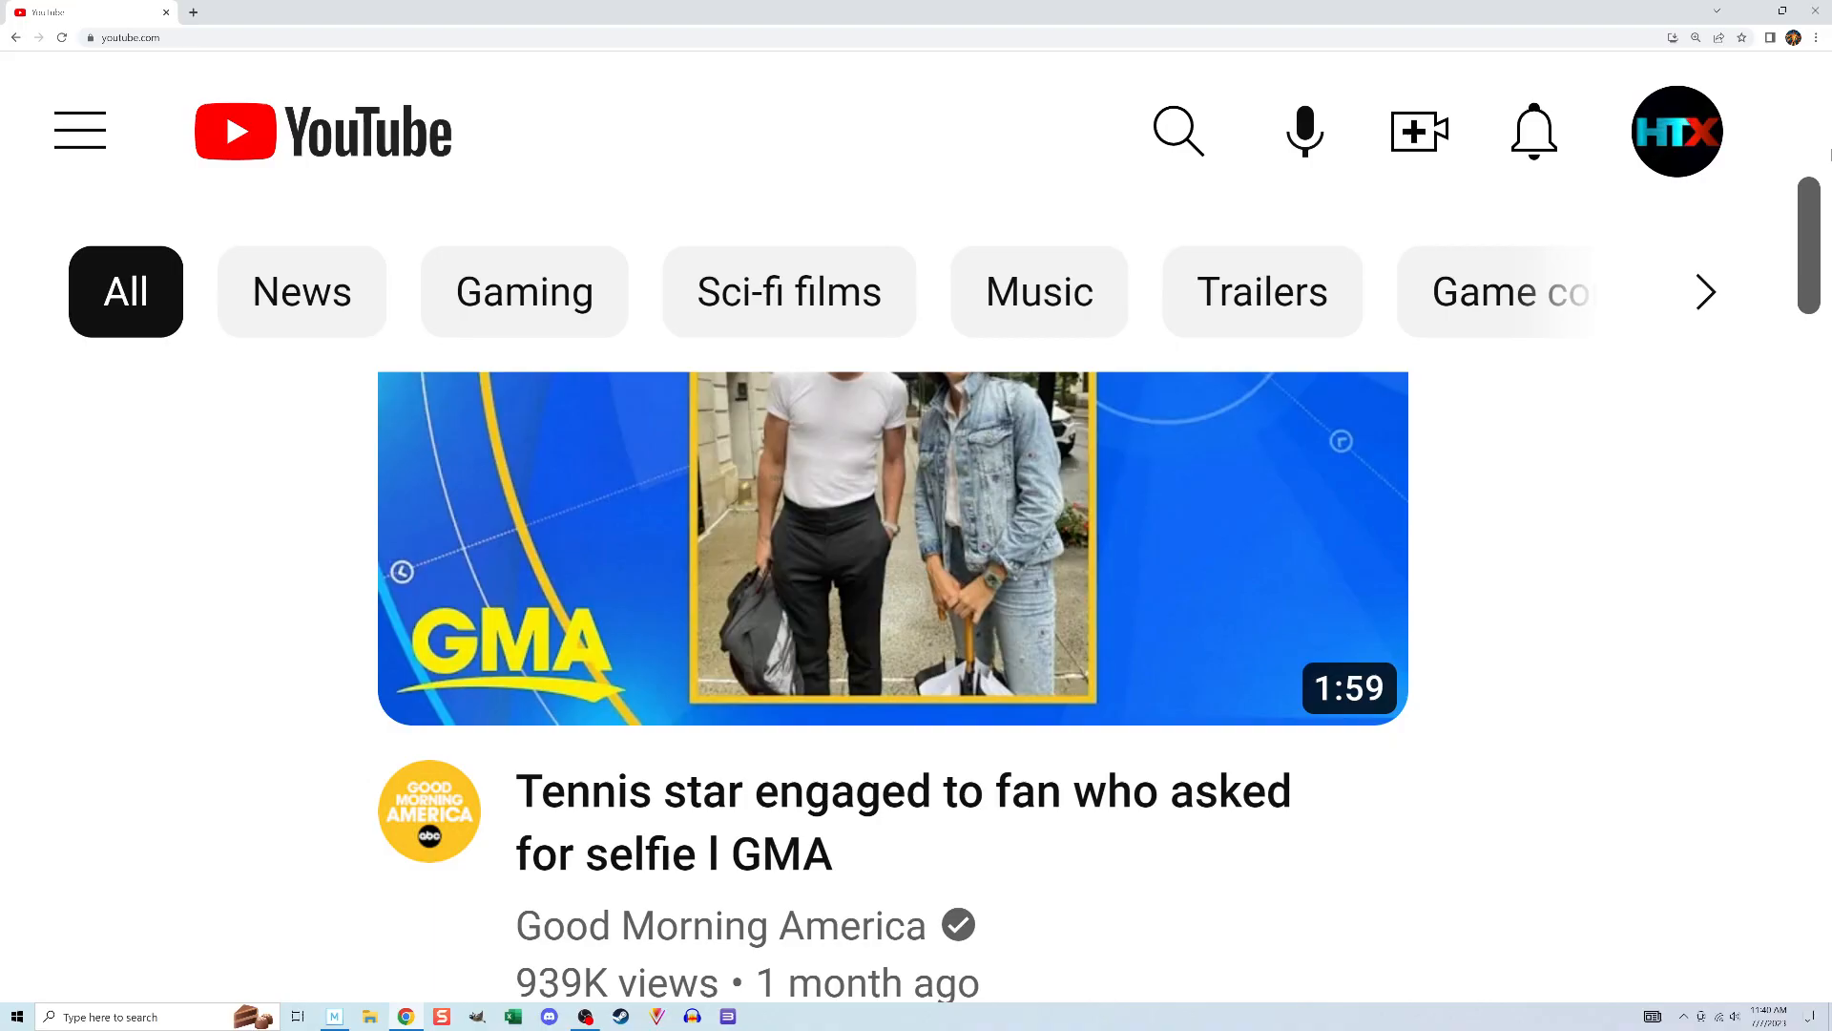
Step: Search Google for 'youtube', then open a new Incognito tab from the browser menu
click(1676, 130)
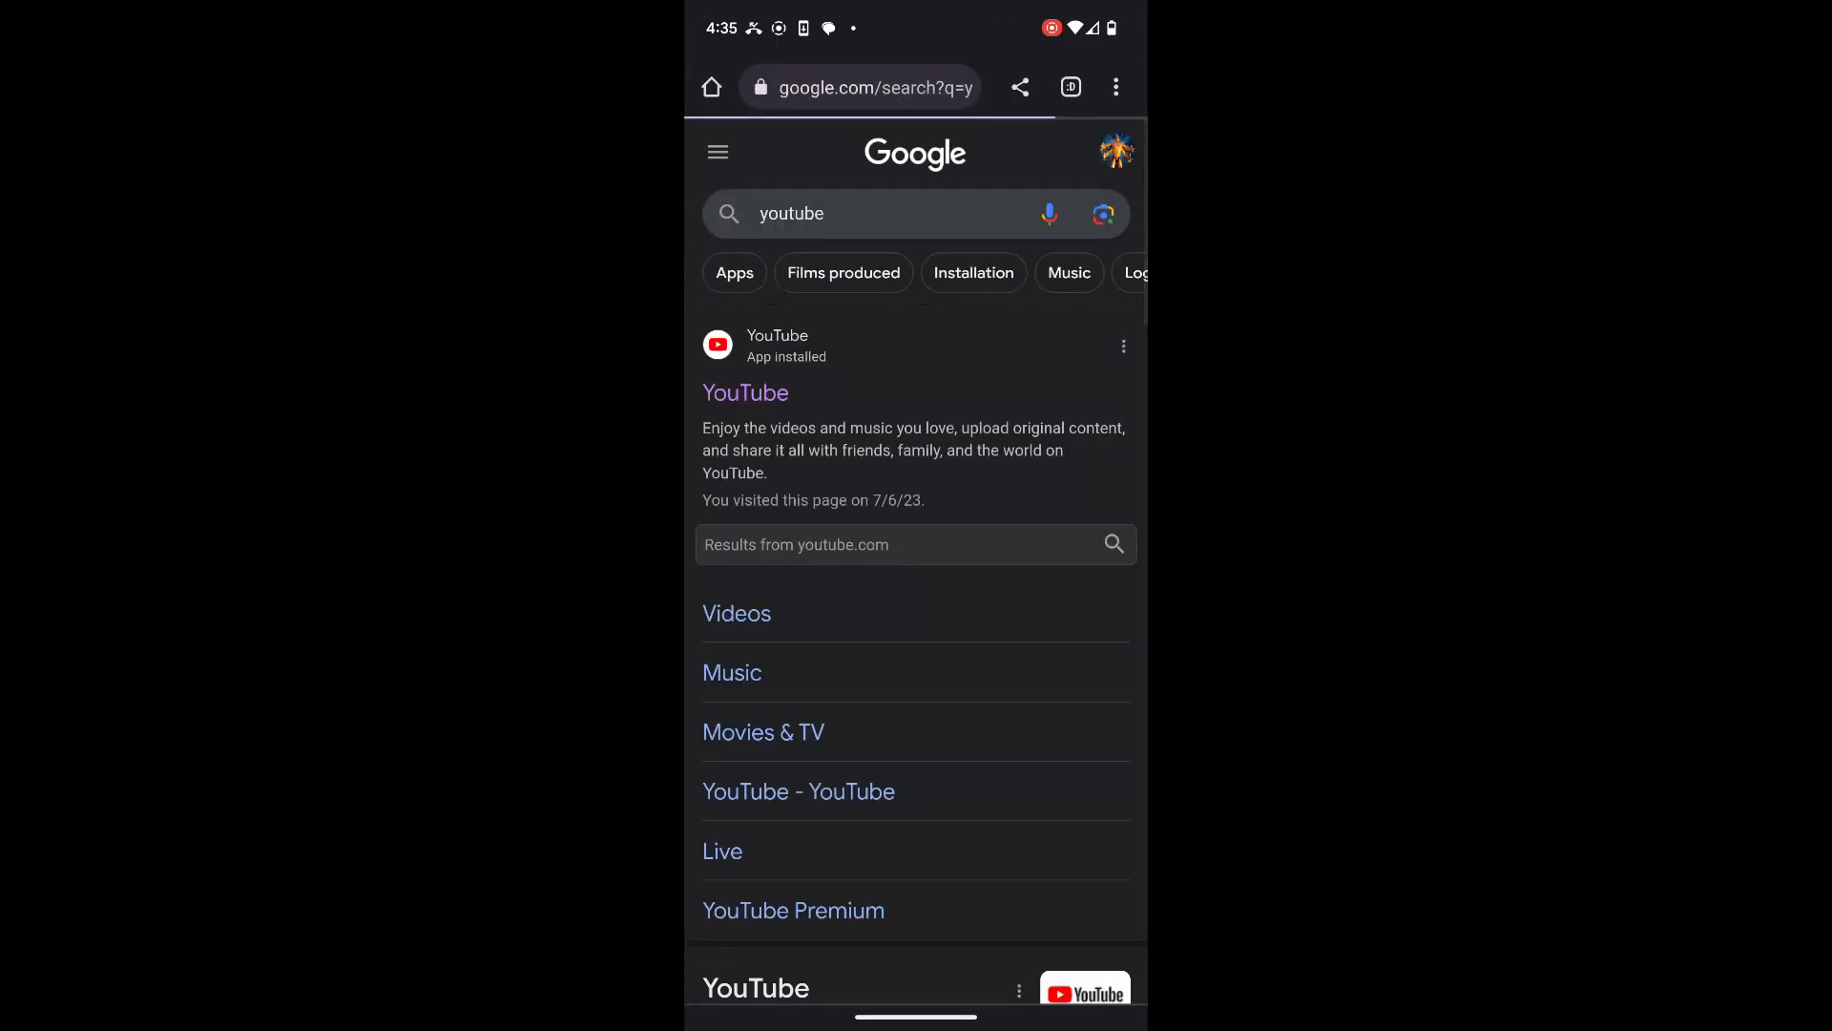
click(864, 87)
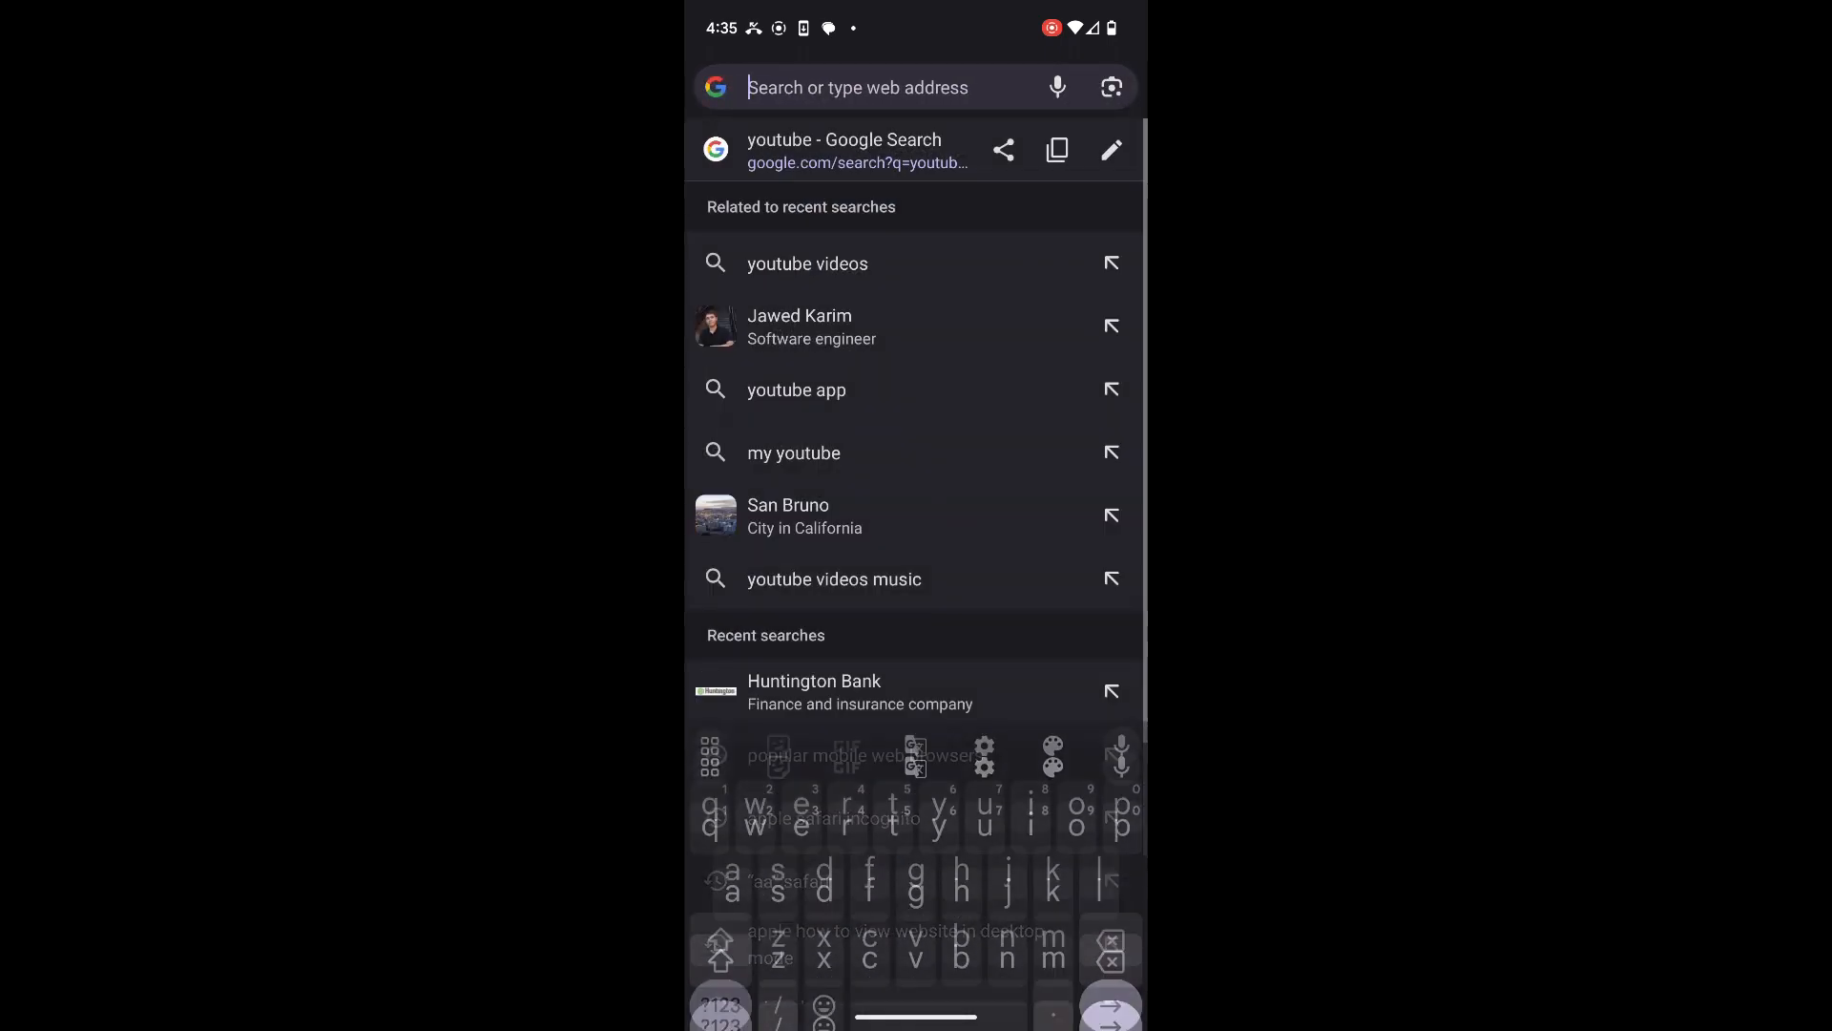
text(youtube)
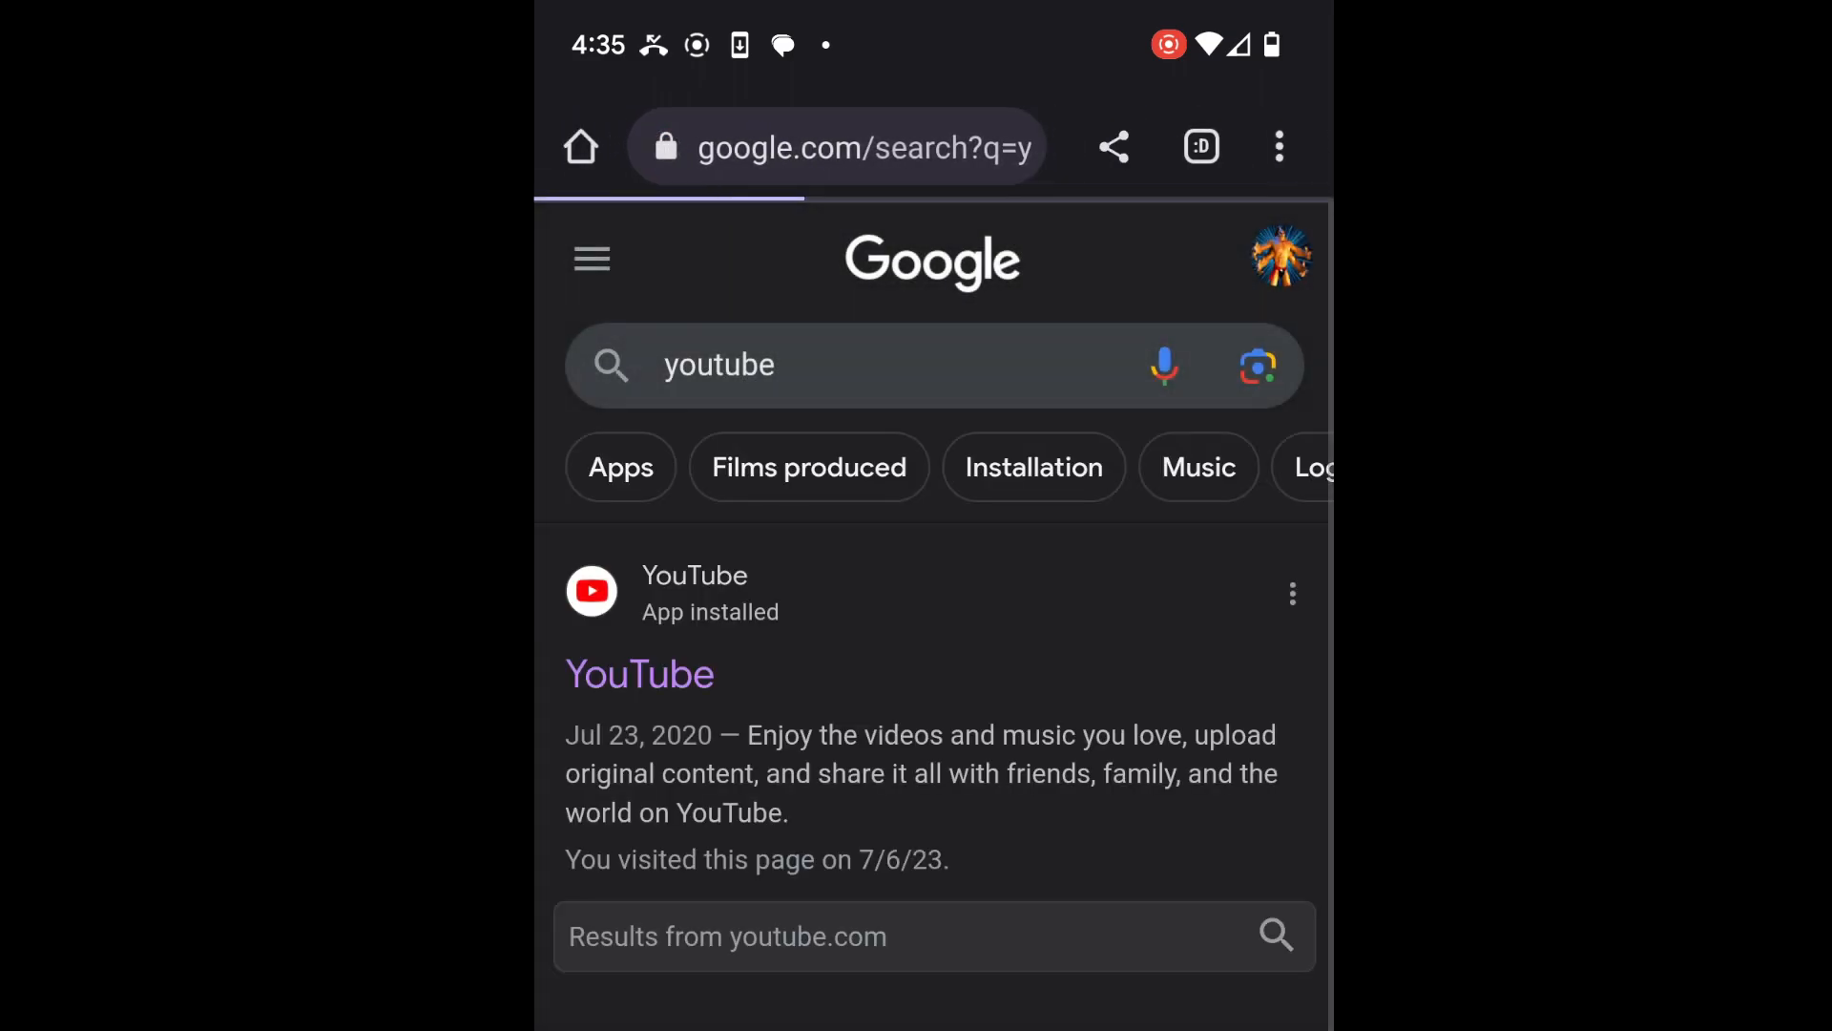
click(639, 673)
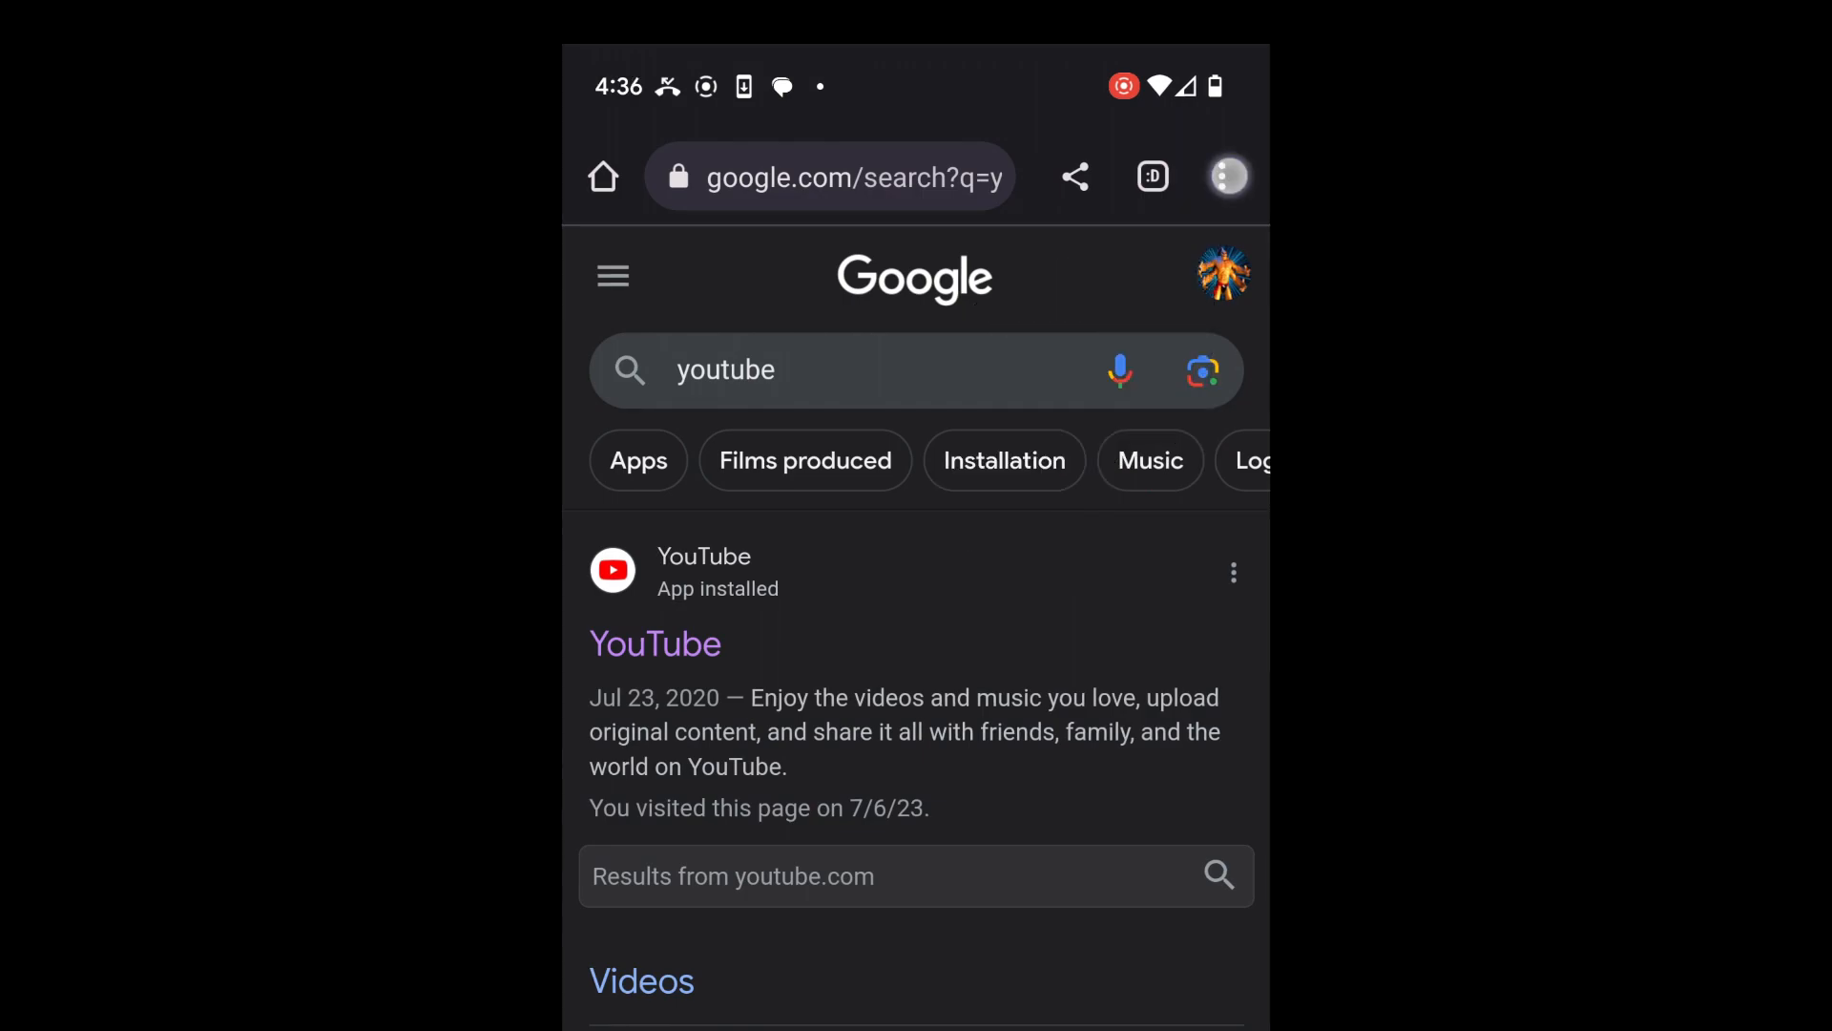
click(1228, 176)
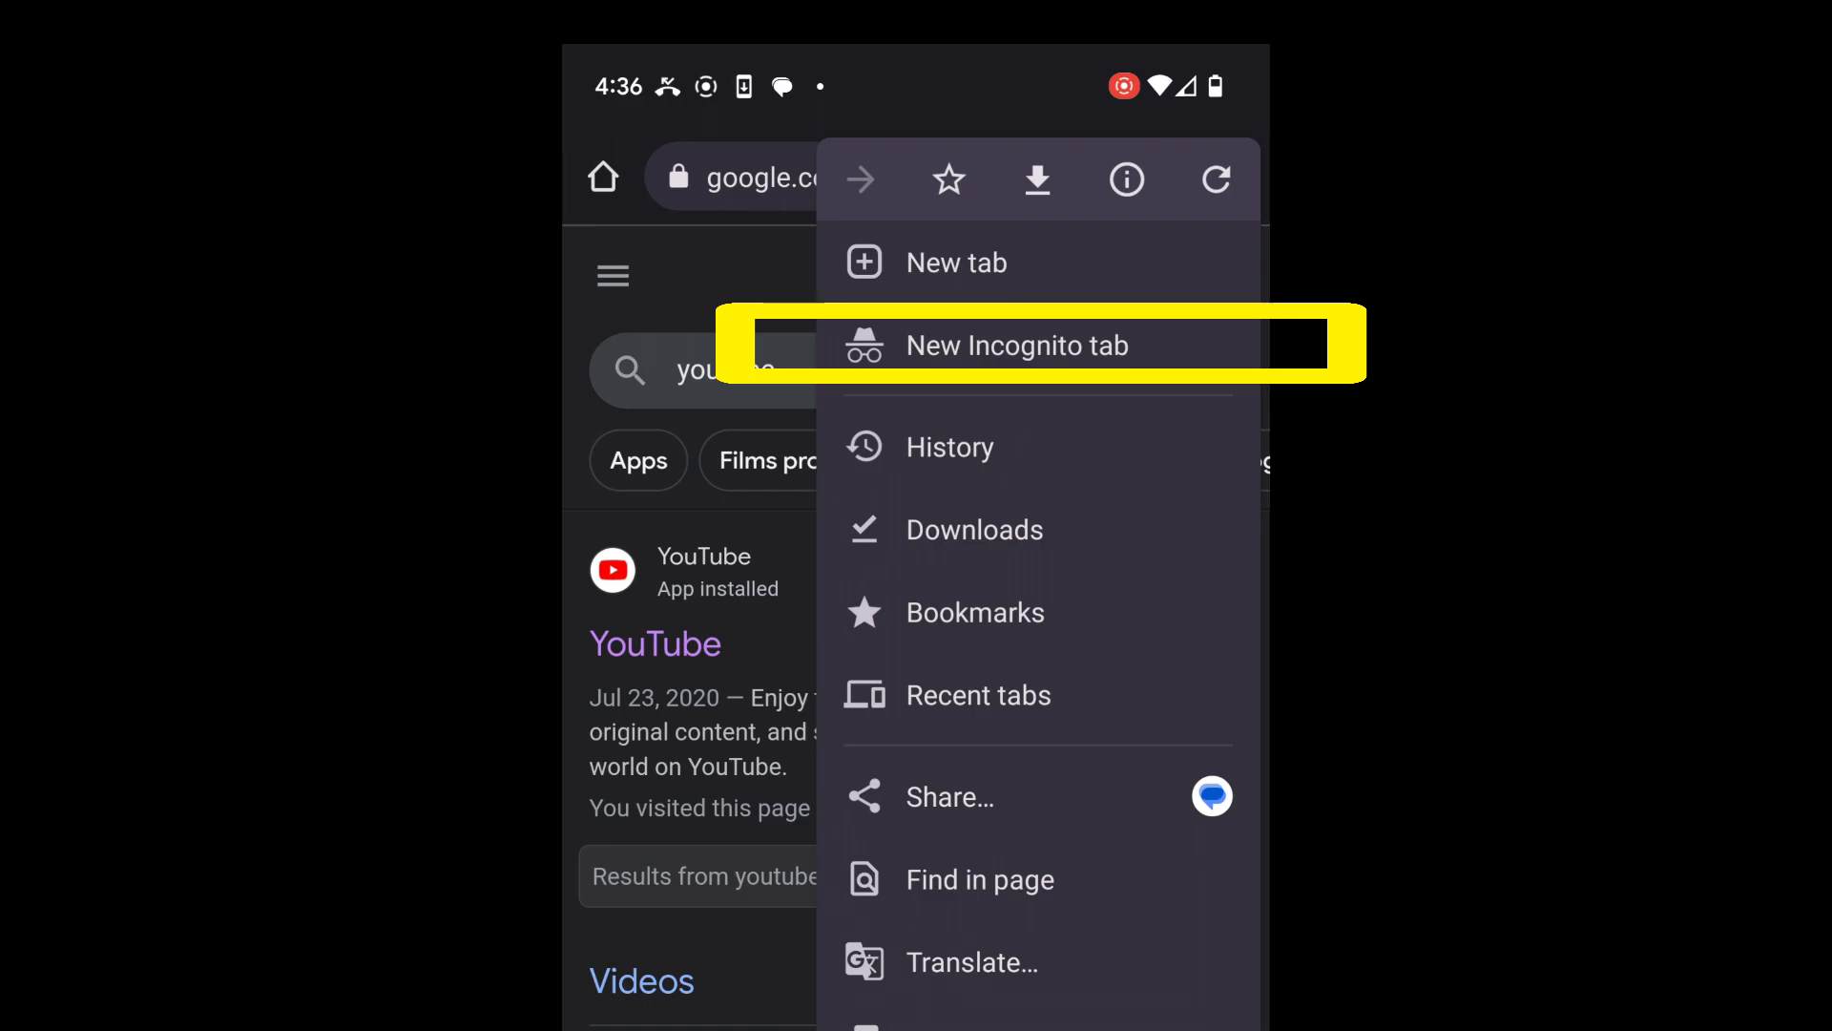
click(1015, 344)
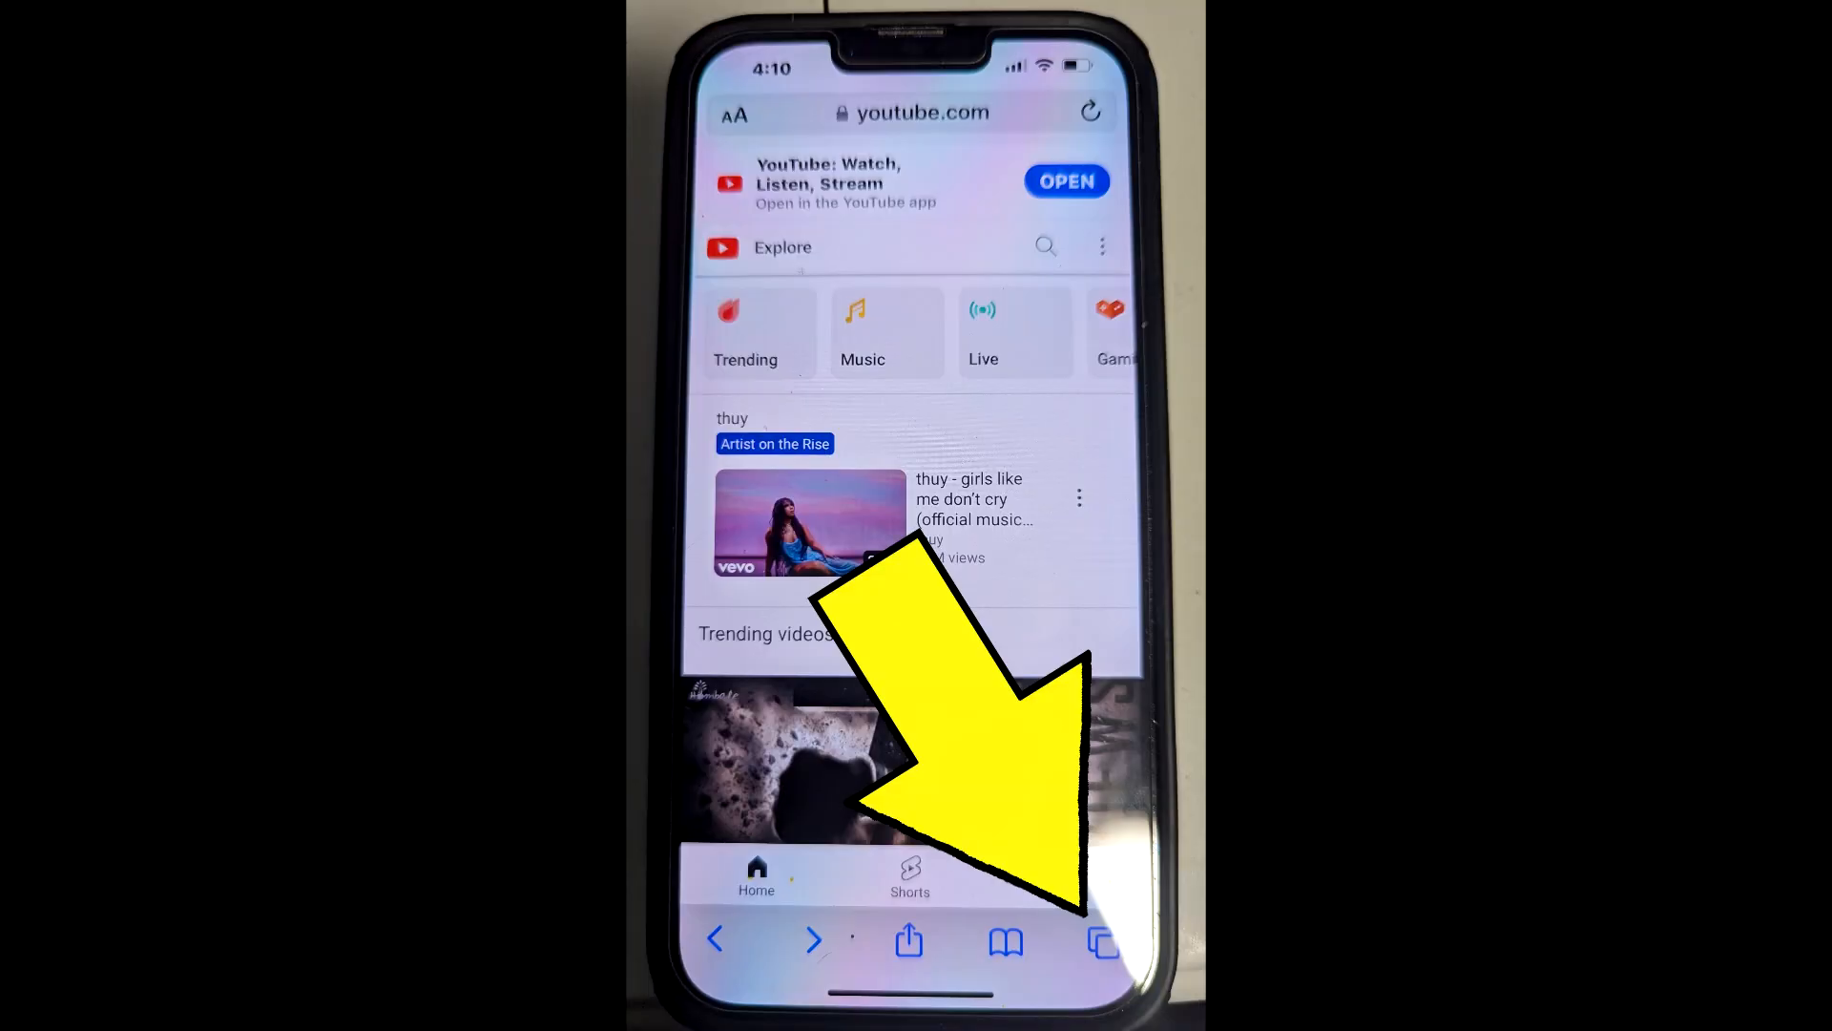
Step: Show all open Safari tabs and choose a different group via the '4 Tabs' label
click(1100, 942)
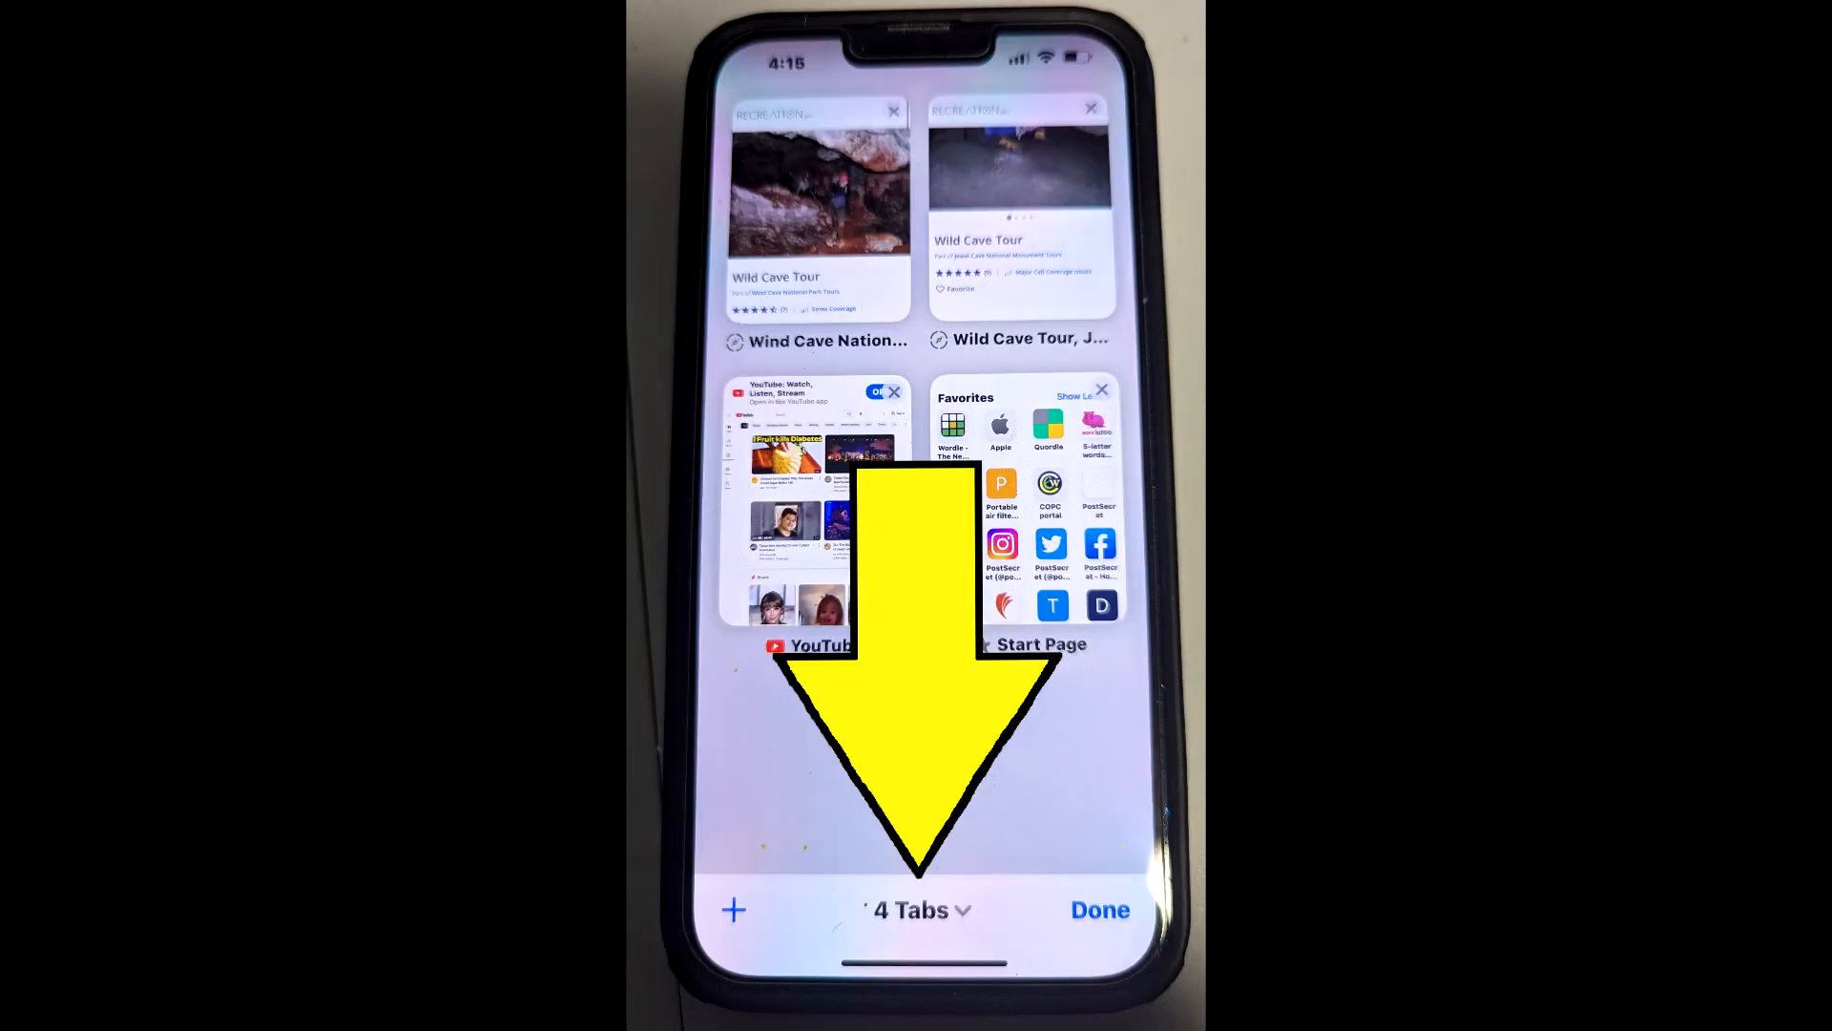
click(920, 909)
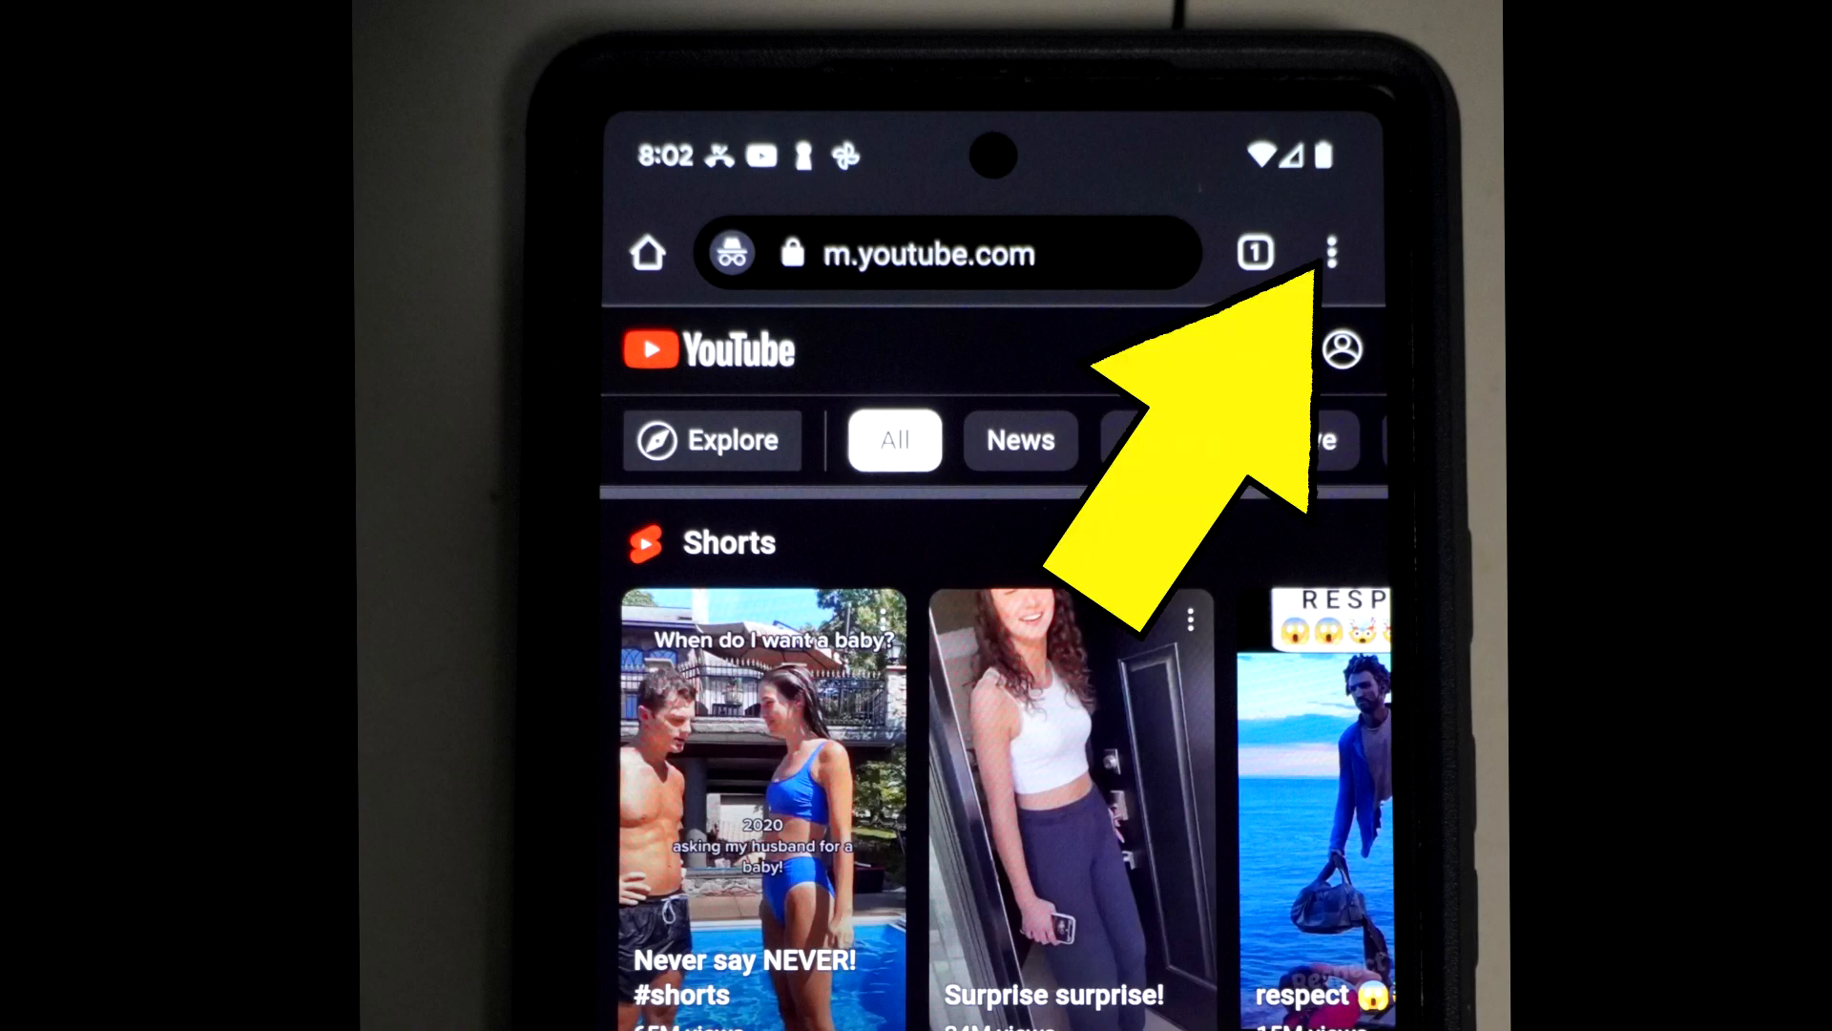
Step: Open the incognito tab's three-dot browser menu
click(1329, 252)
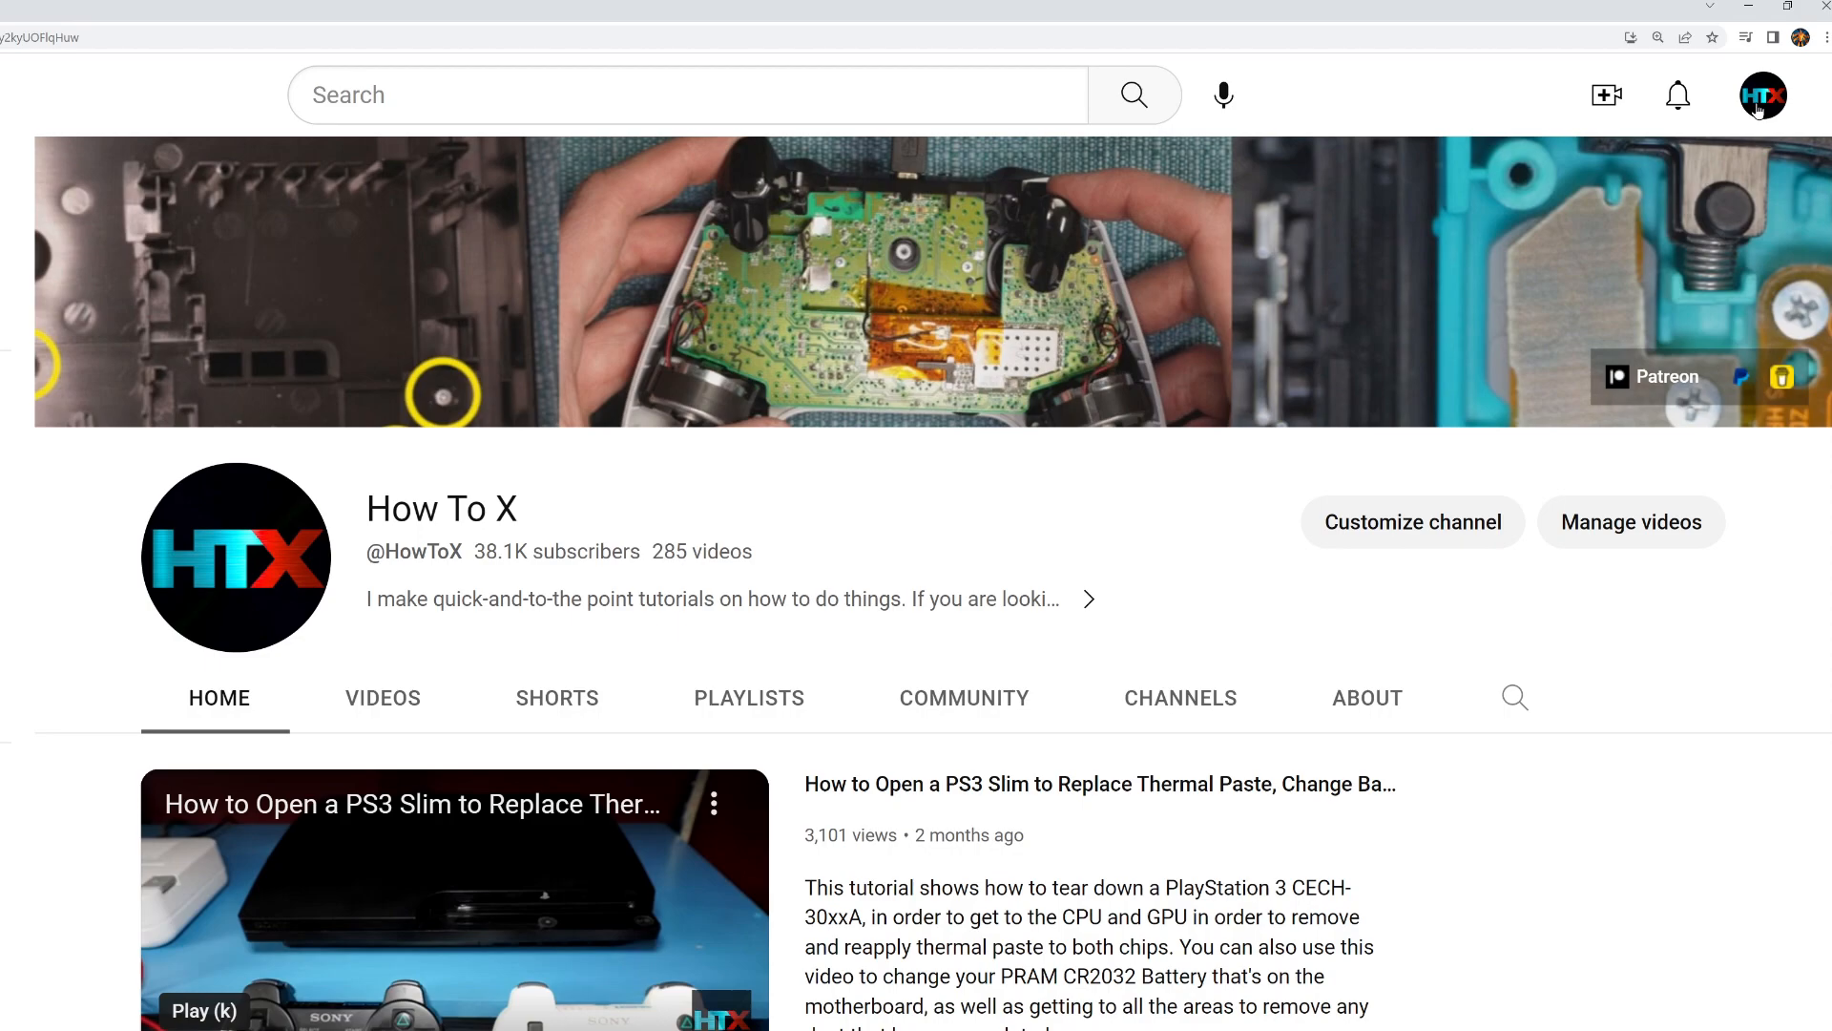
Step: From the profile menu go to Settings, 'Add or manage your channel(s)', then 'Create a channel'
click(1763, 96)
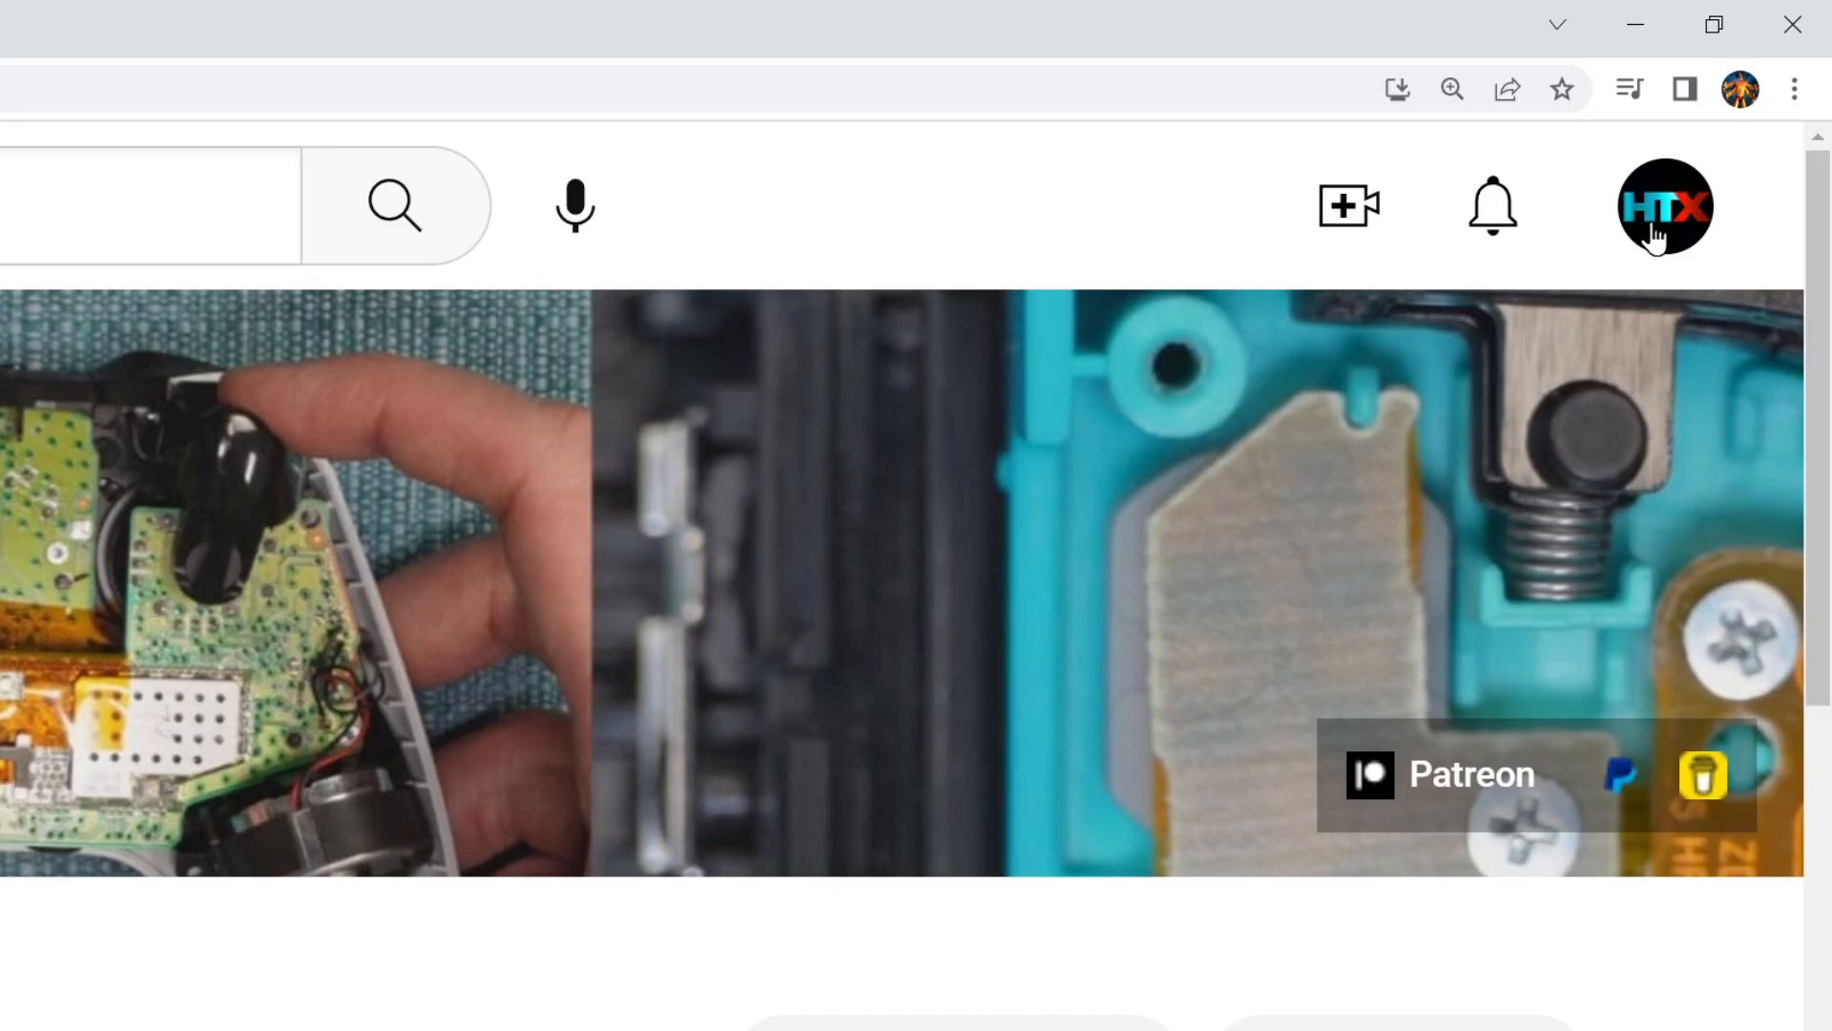
click(1665, 206)
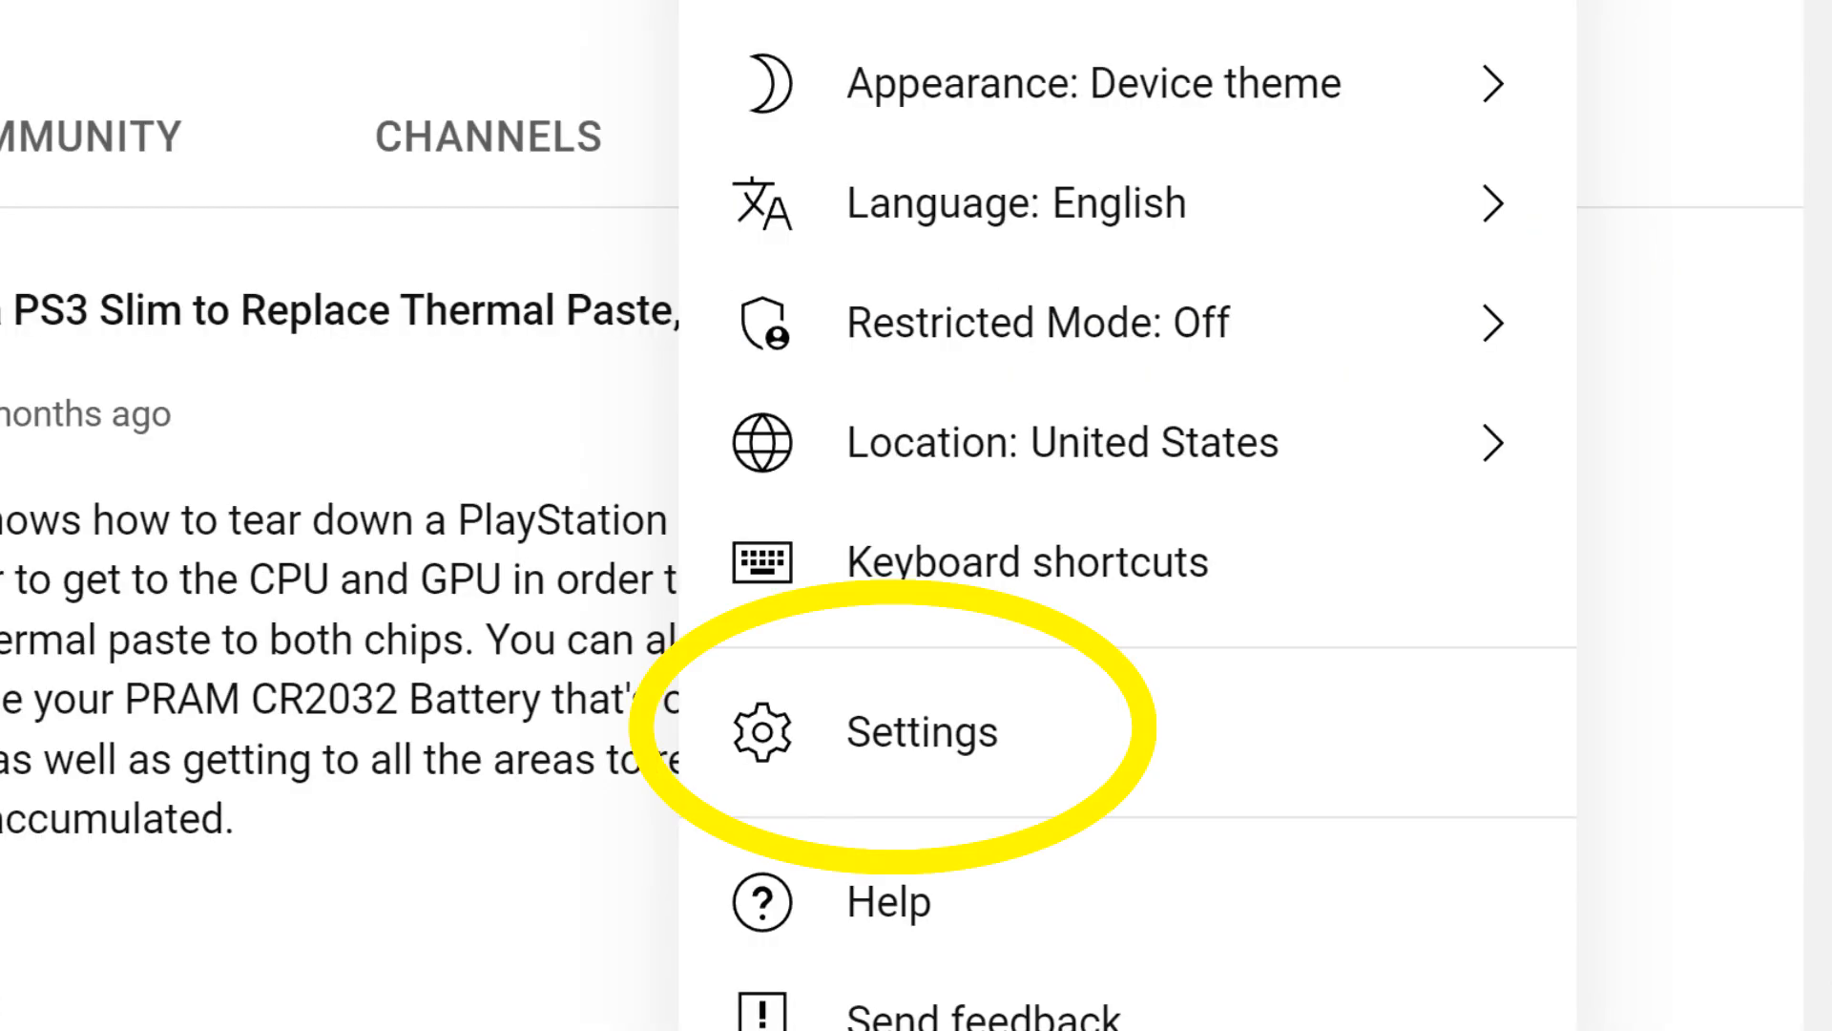
click(921, 732)
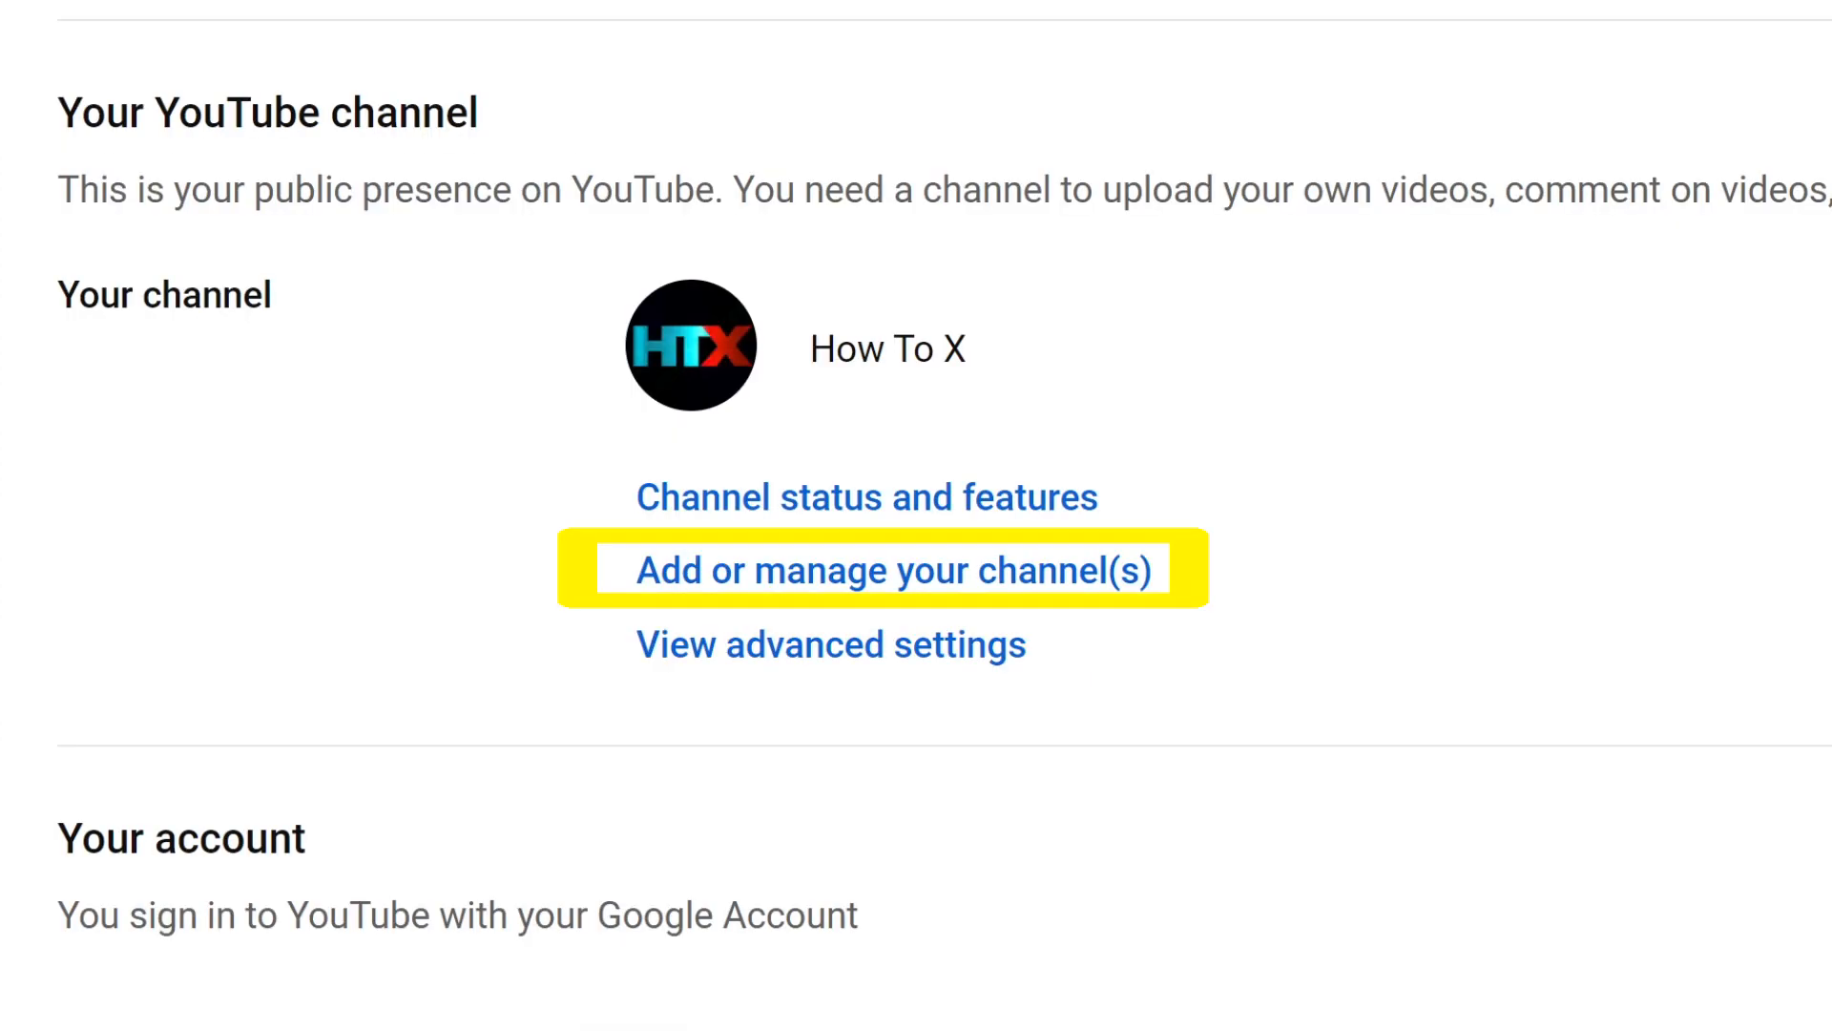
click(891, 571)
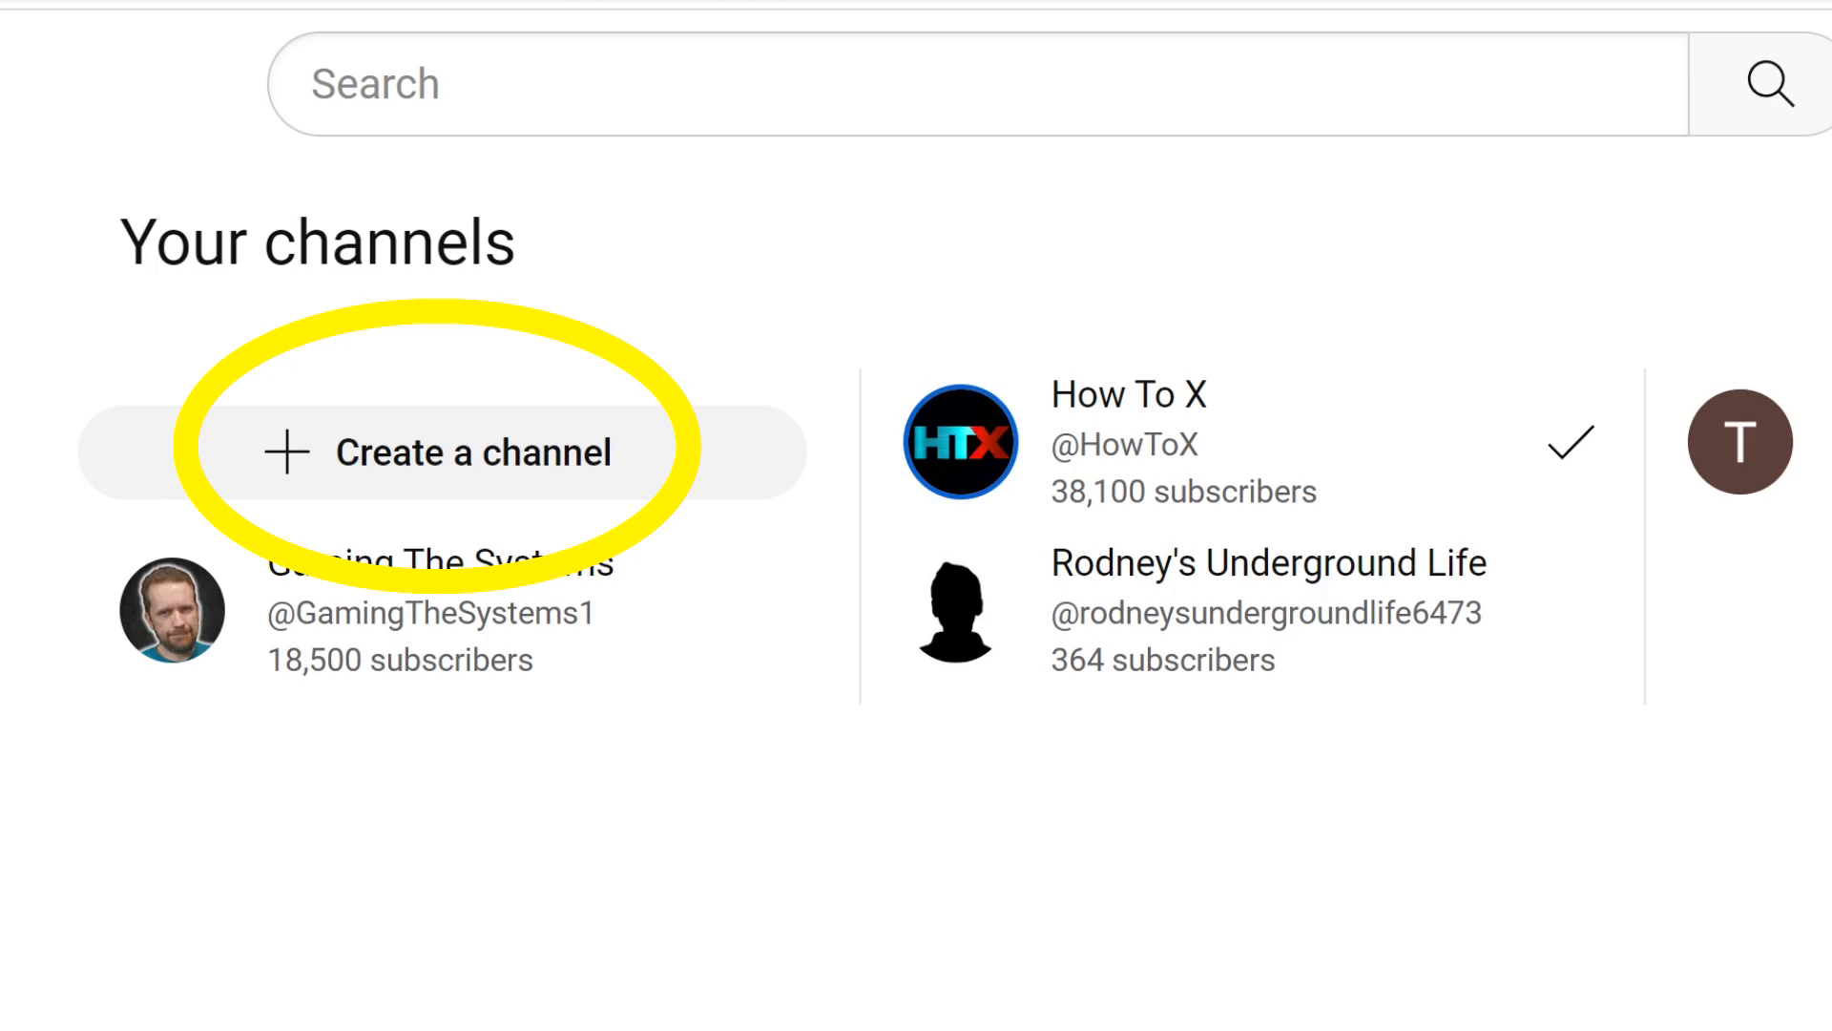
click(444, 452)
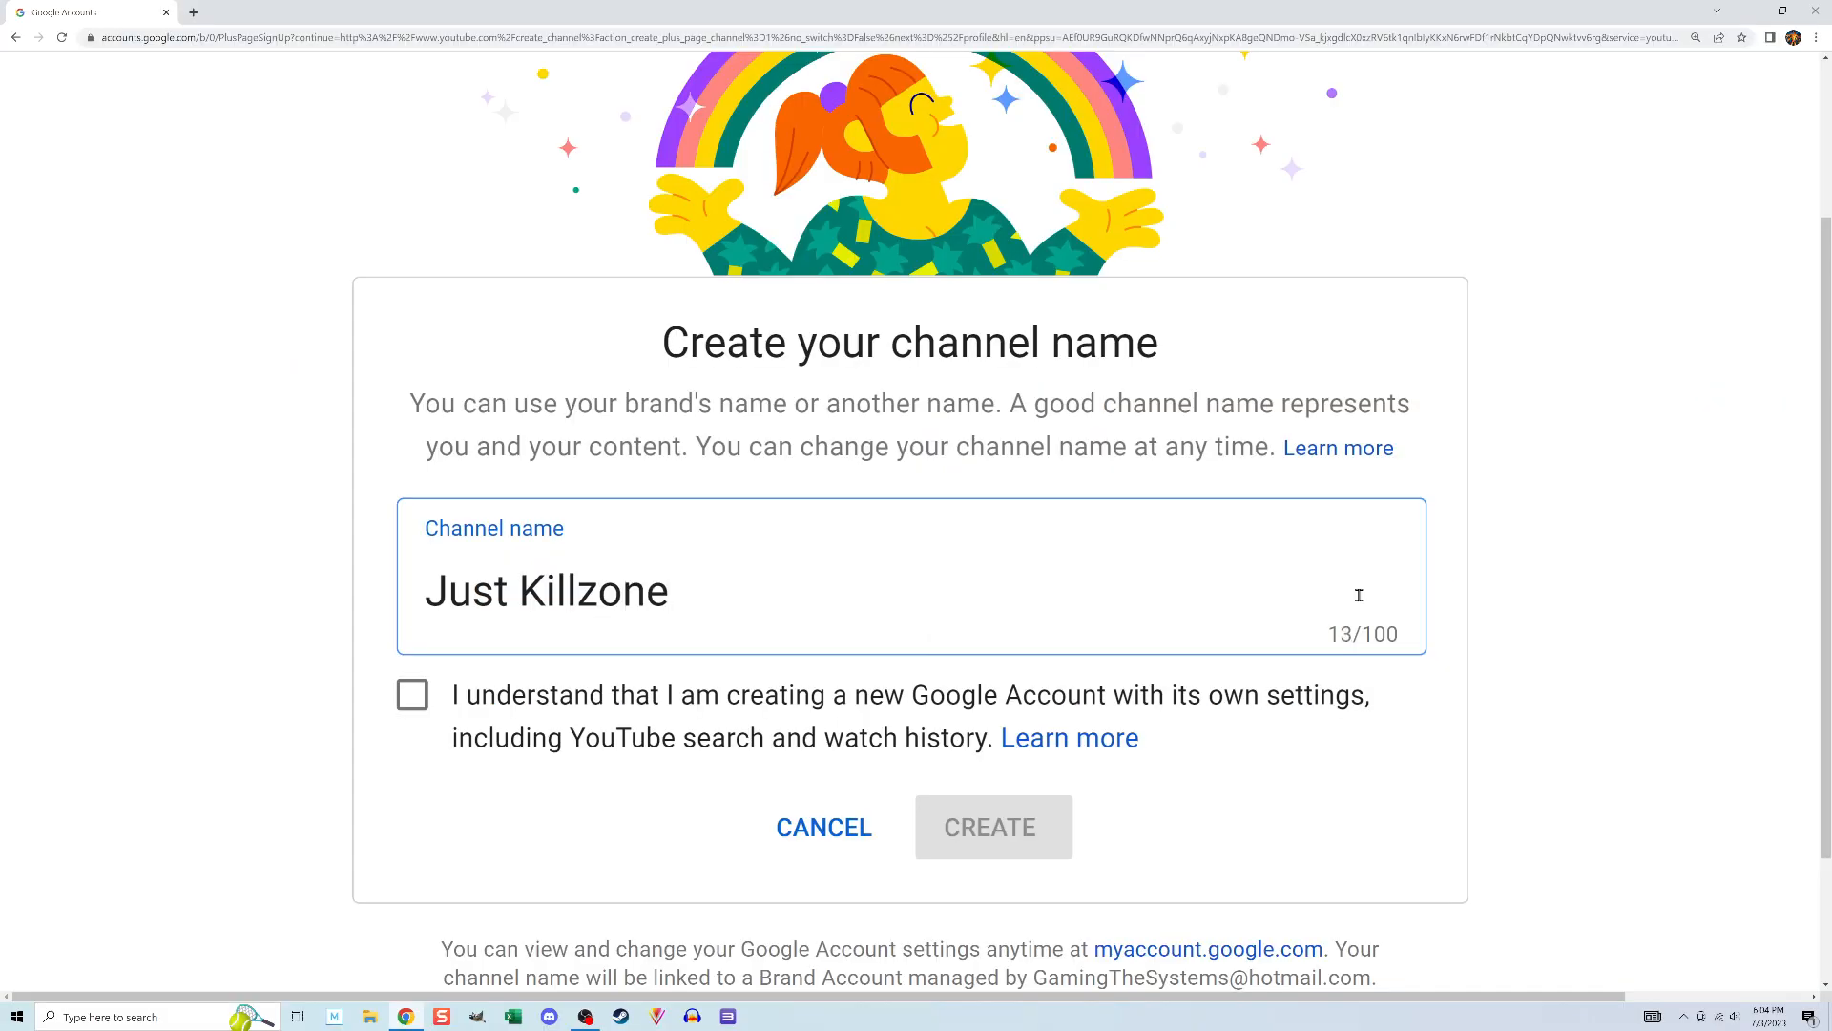
Step: Tick the 'I understand' checkbox and create the 'Just Killzone' channel
click(411, 694)
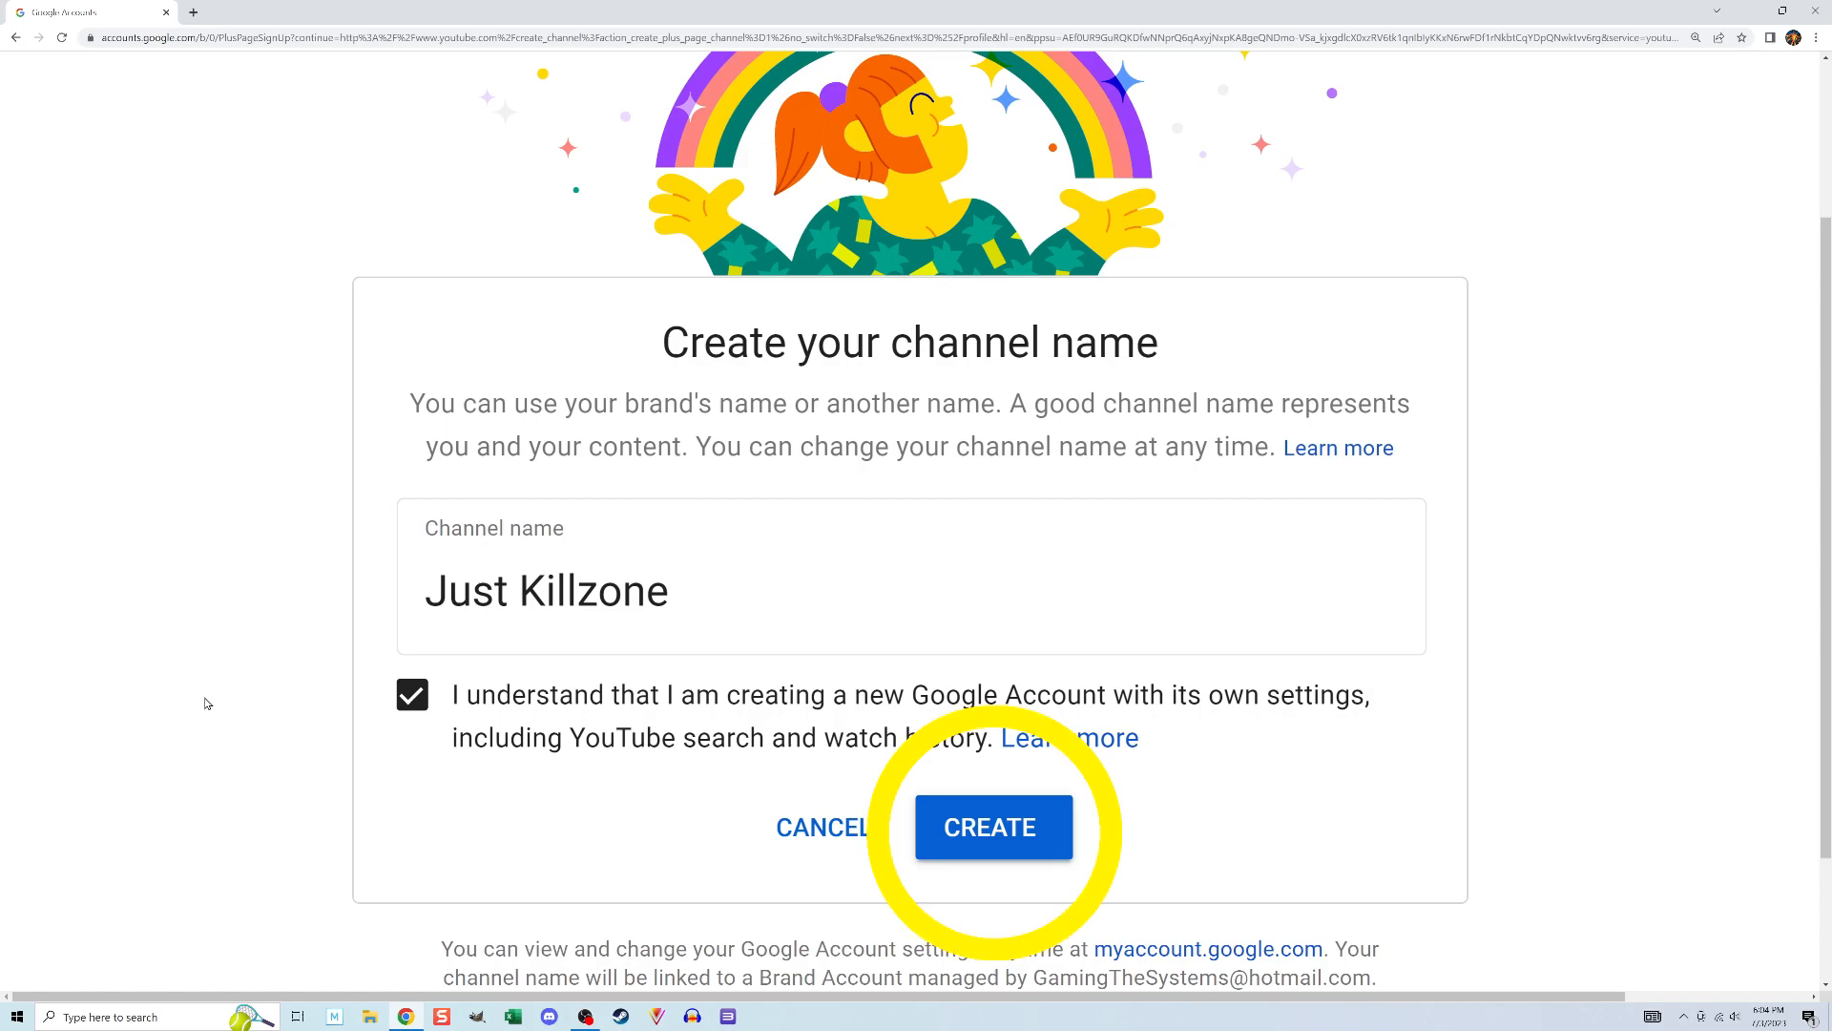
click(993, 826)
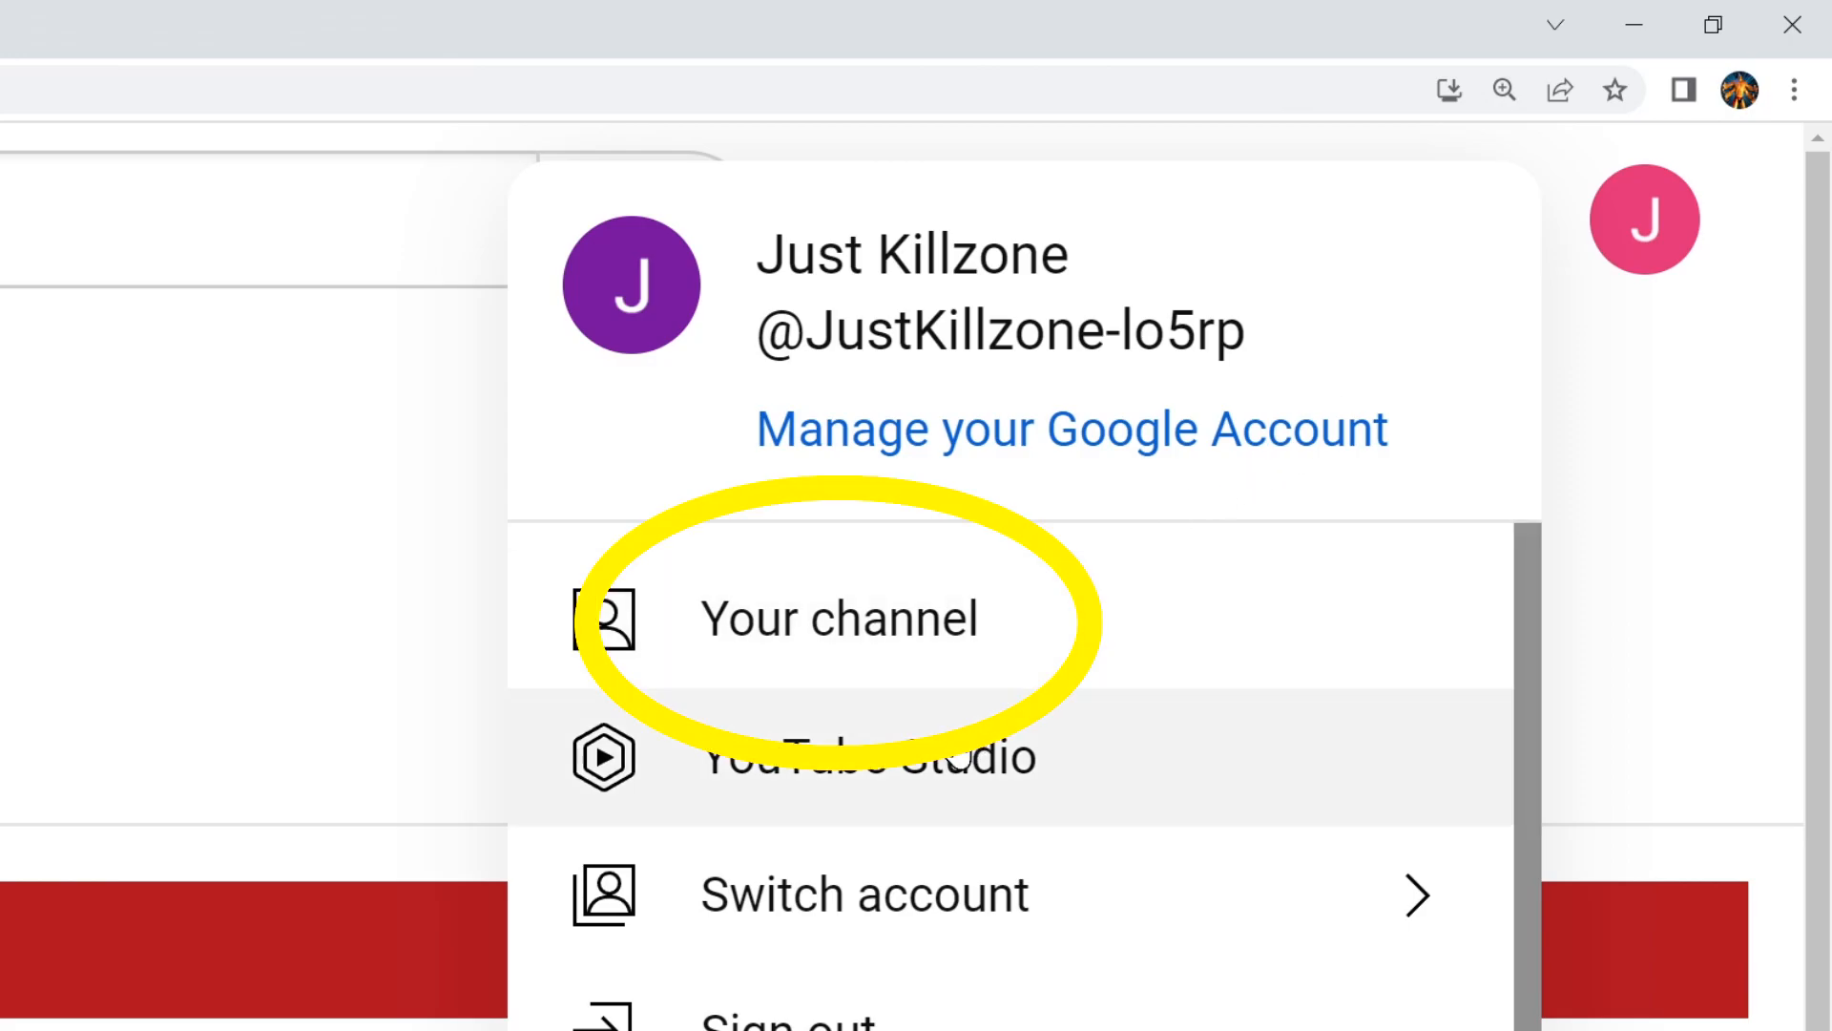
Step: Open the empty Just Killzone channel page, then move to the 'Test channel' page
click(839, 617)
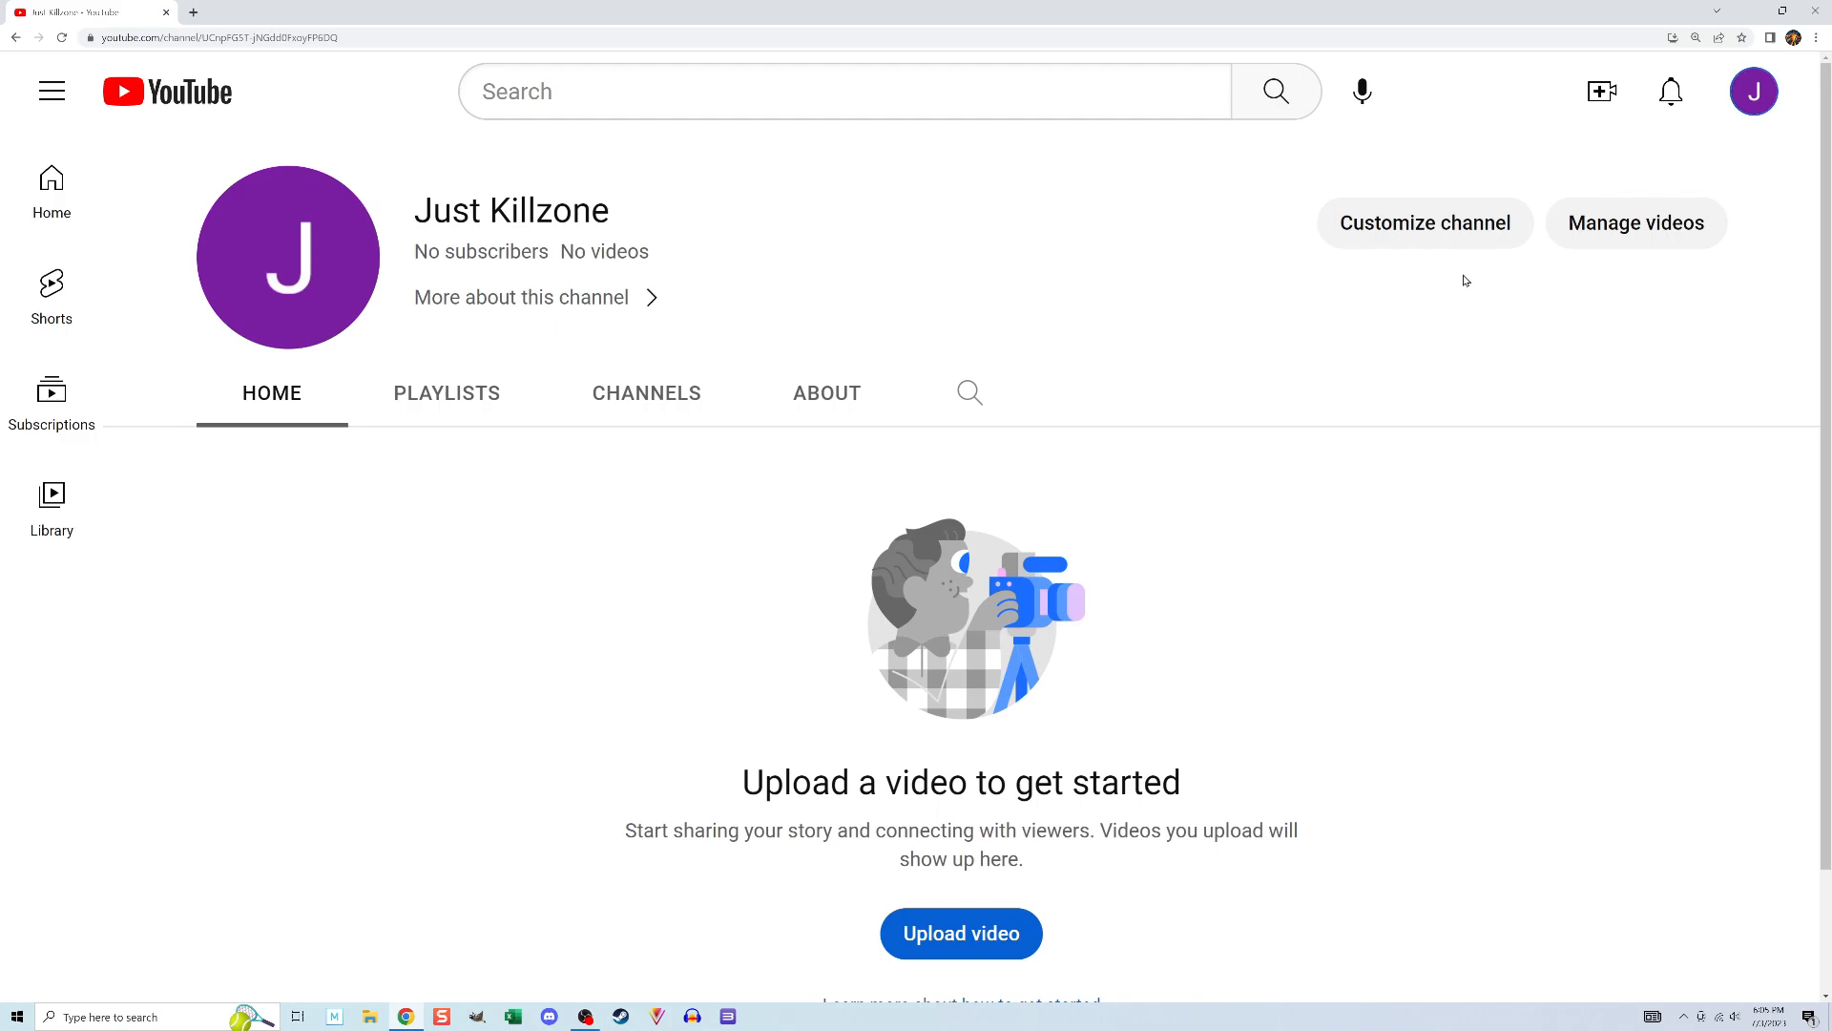
click(1635, 223)
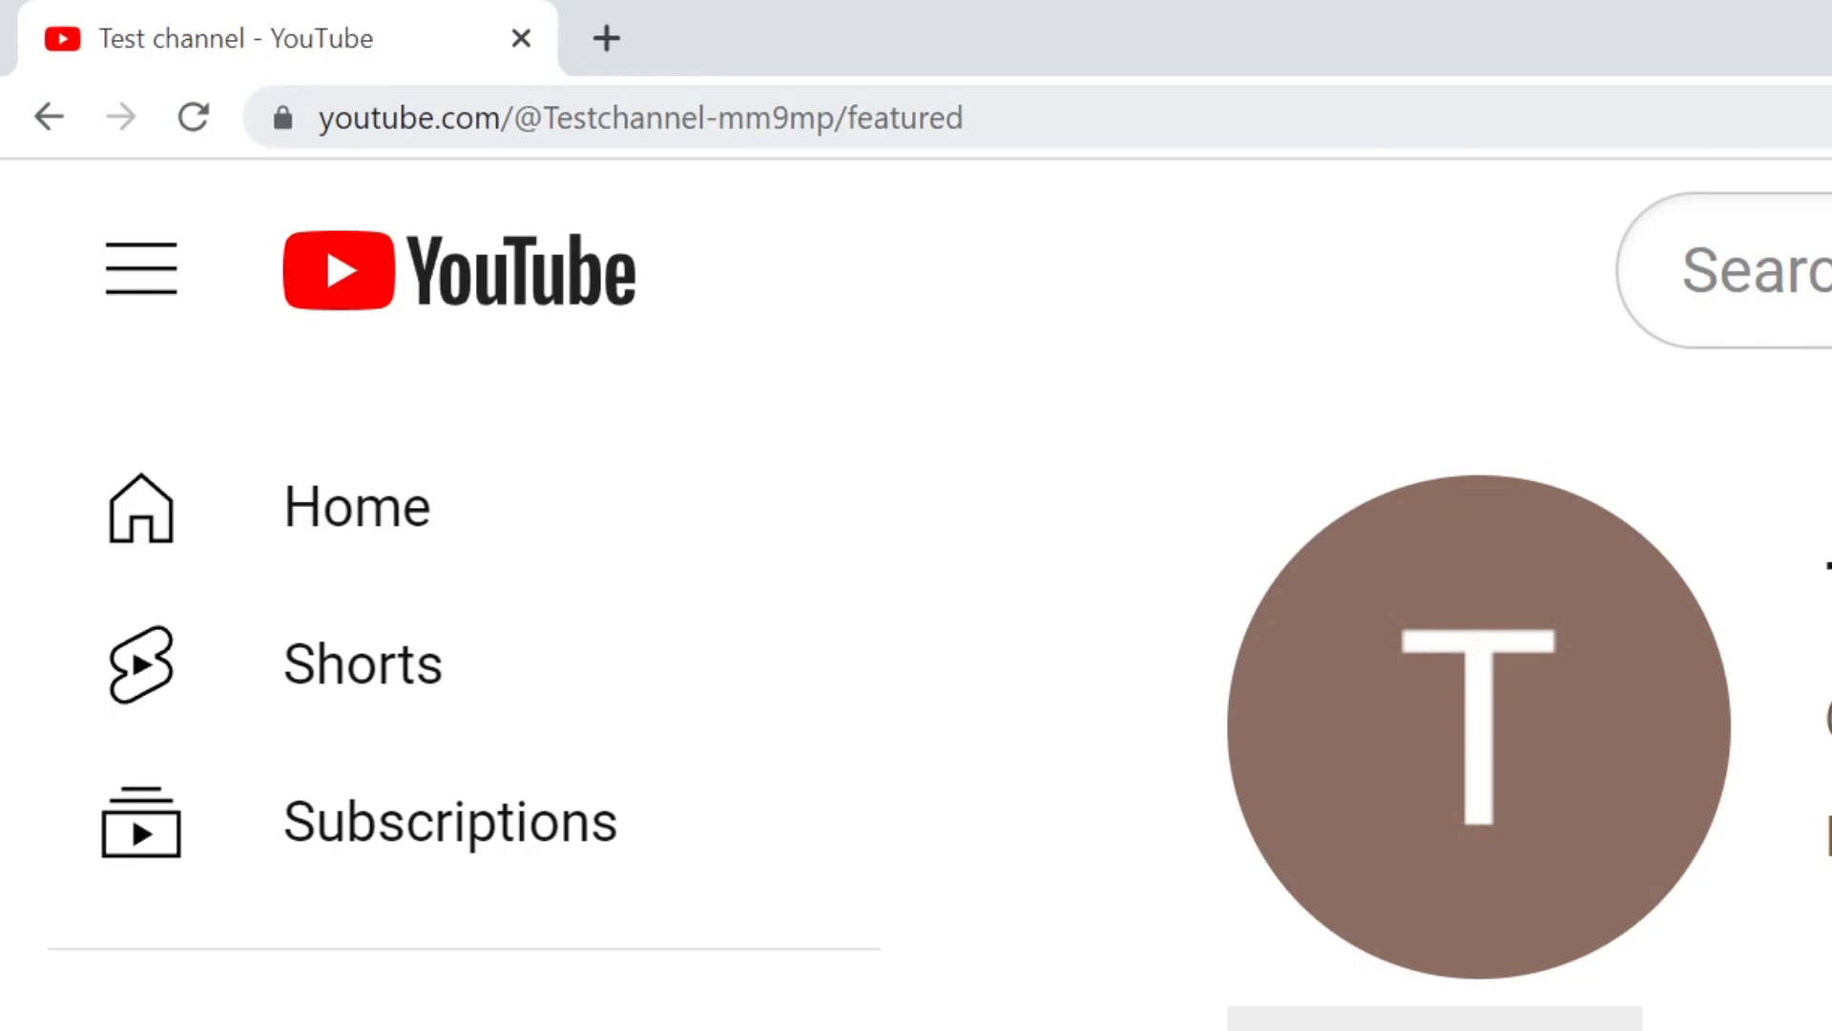
Step: Enter youtube.com/verify and pick the Phone verification suggestion
text(youtube.com/verify)
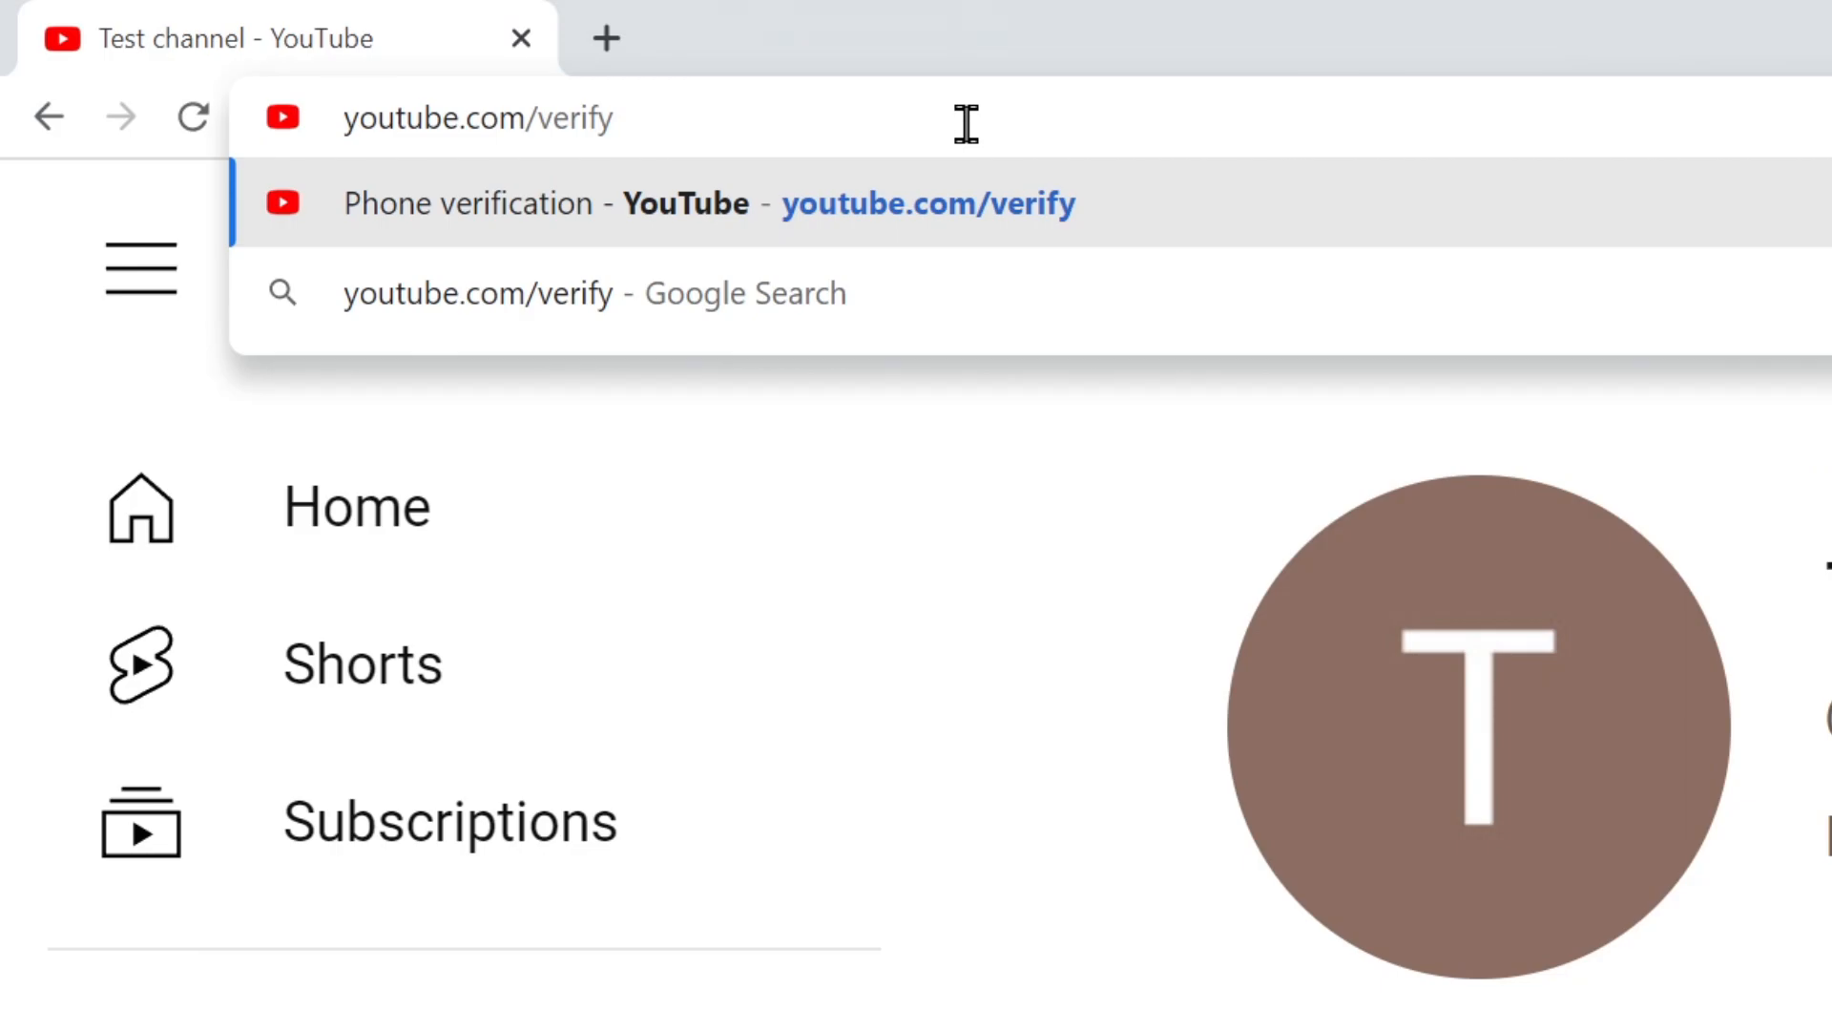
click(701, 202)
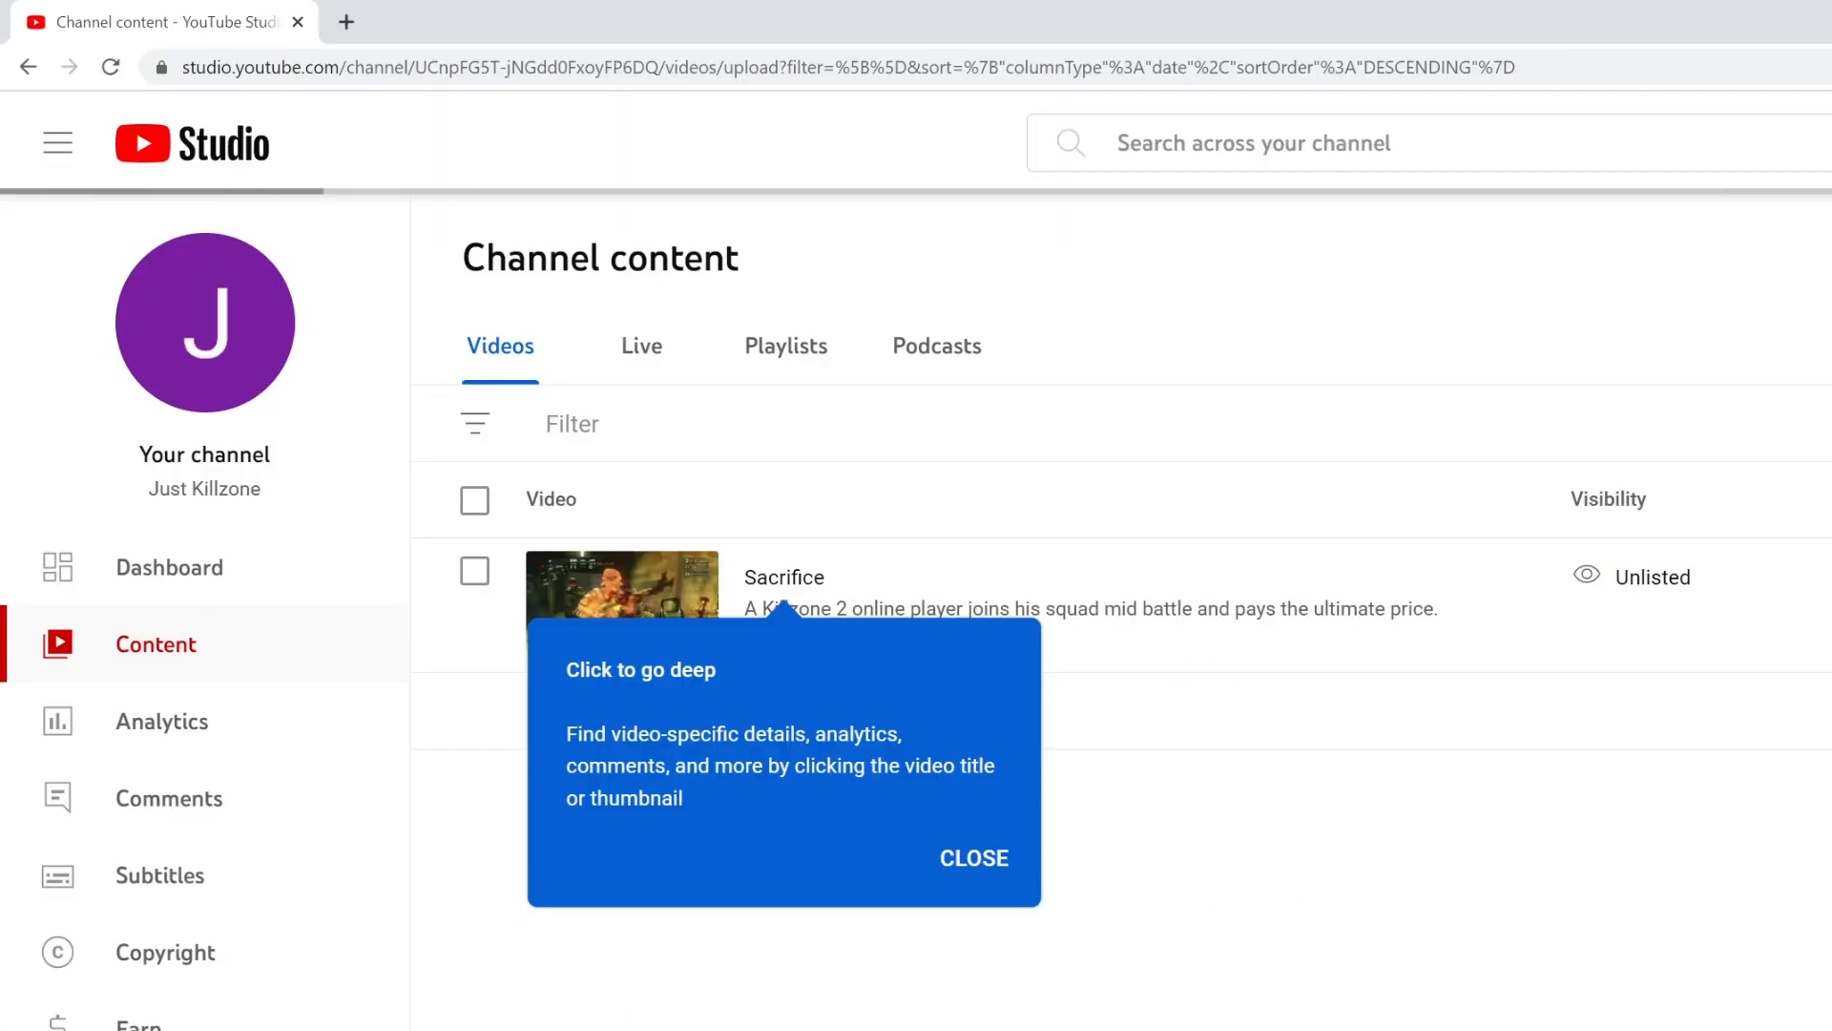
mouse_move(1106, 878)
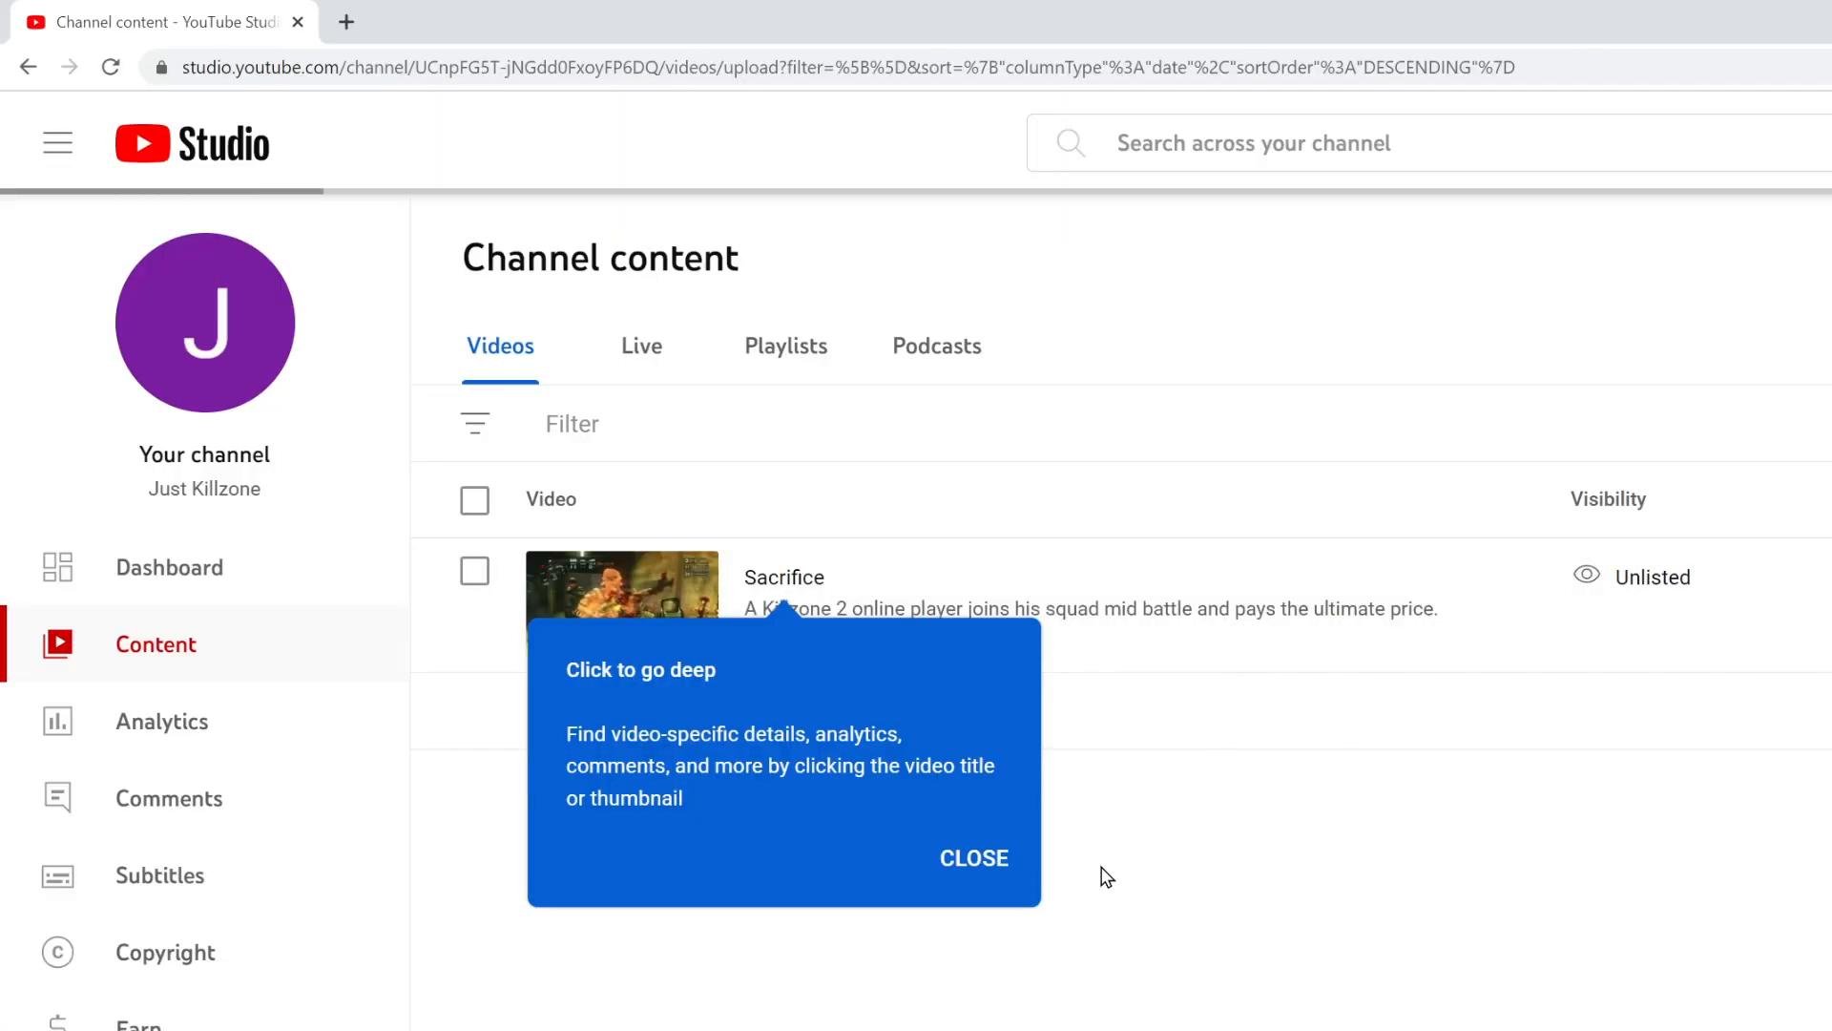
Step: Close the 'Click to go deep' and 'Try Studio search' tips
click(973, 857)
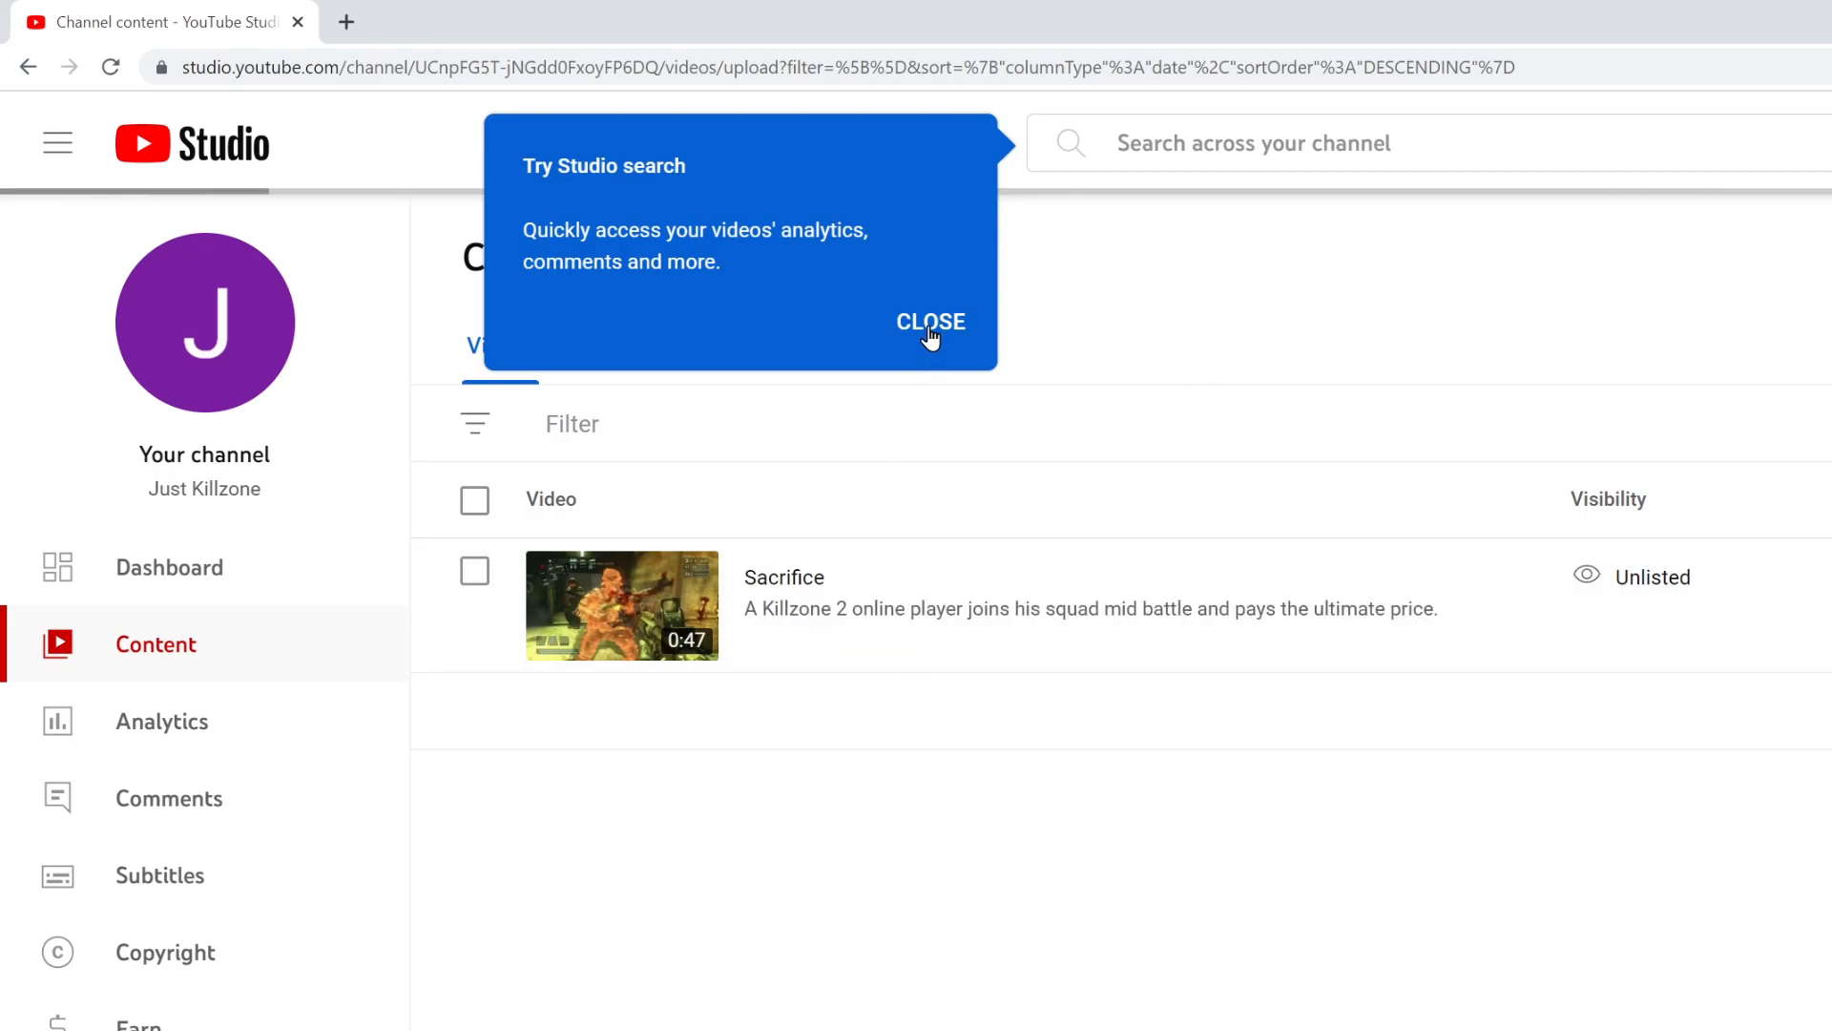
click(930, 322)
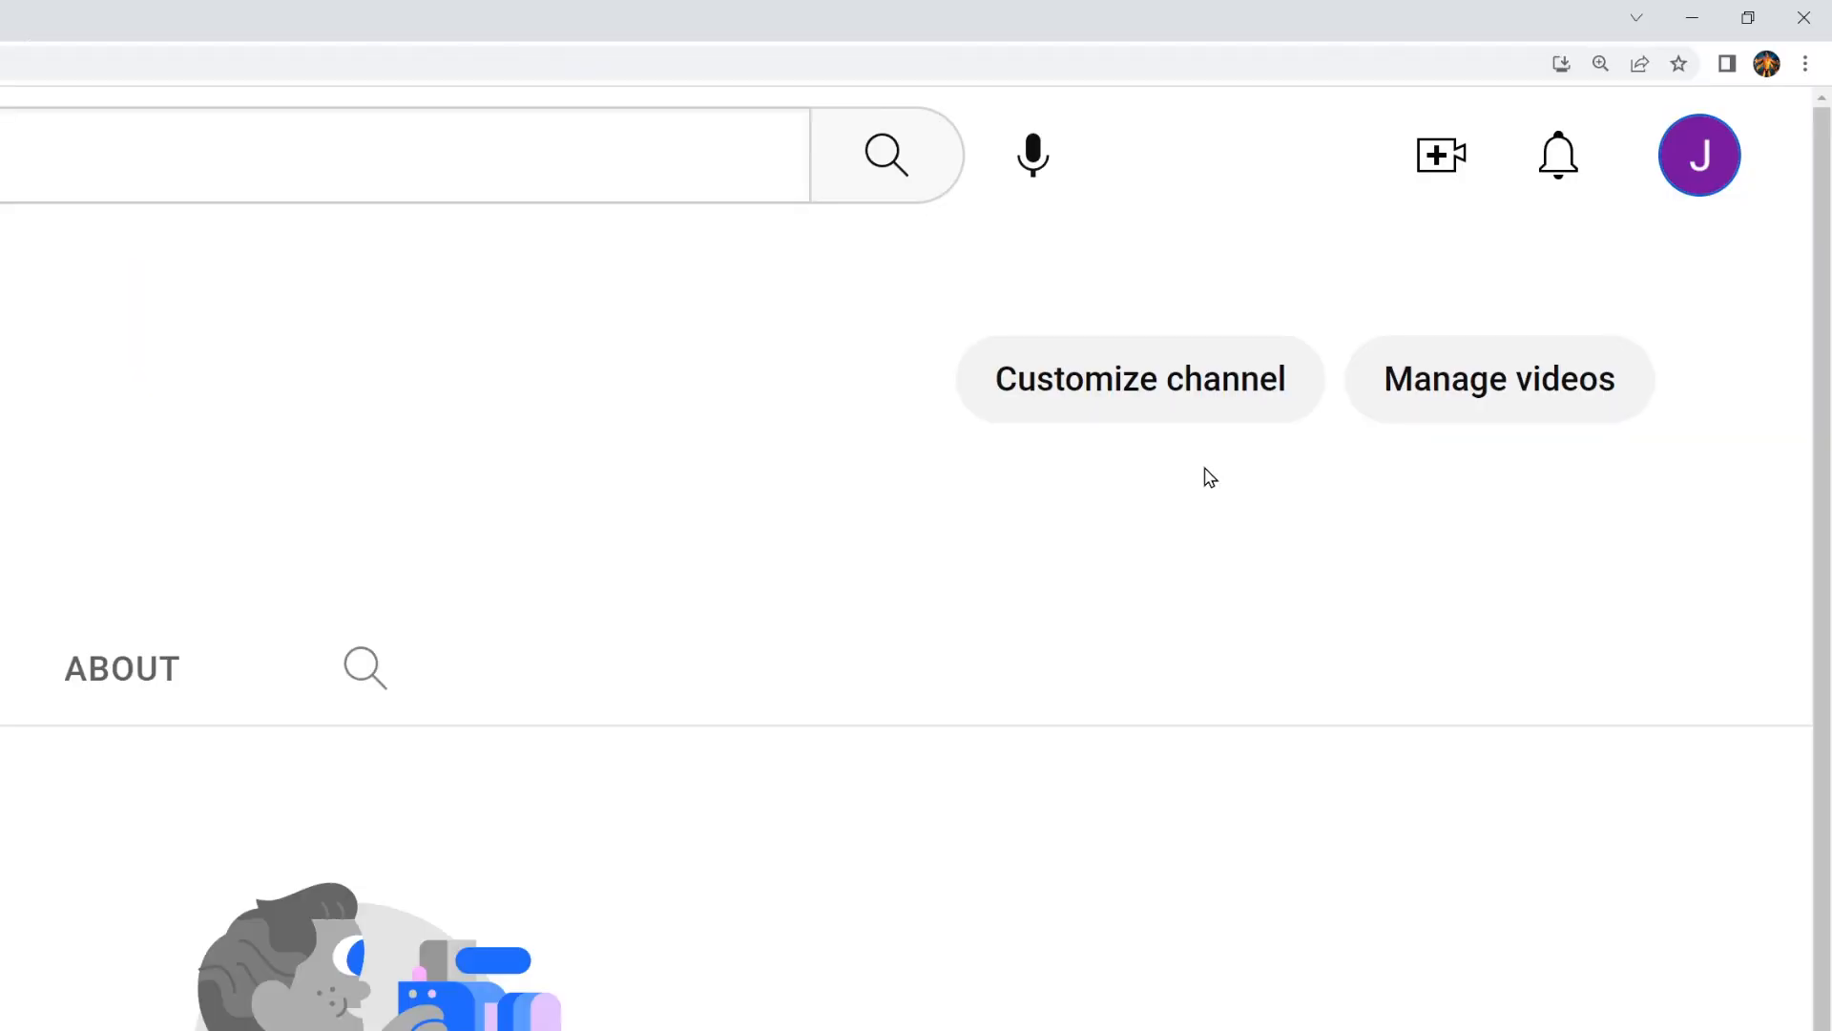
Step: Open Just Killzone's Customize channel Basic info, scroll through it, then leave the page
click(1140, 378)
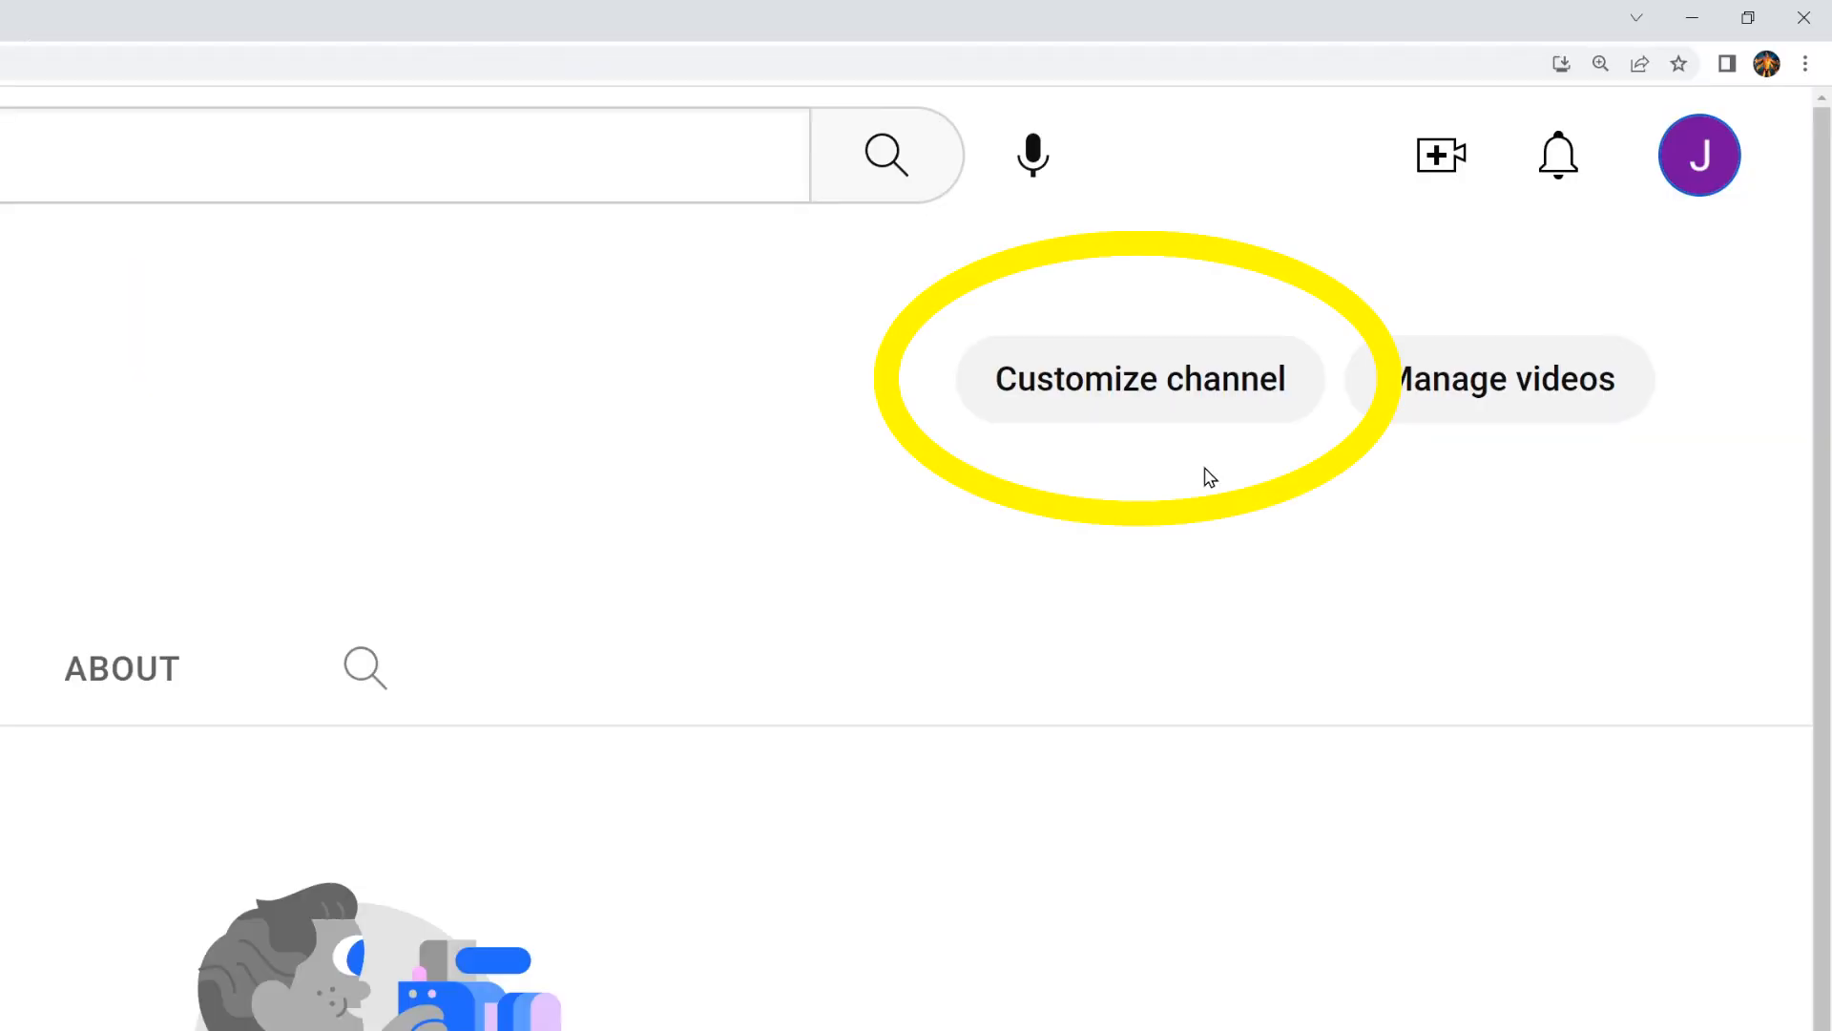
click(1140, 379)
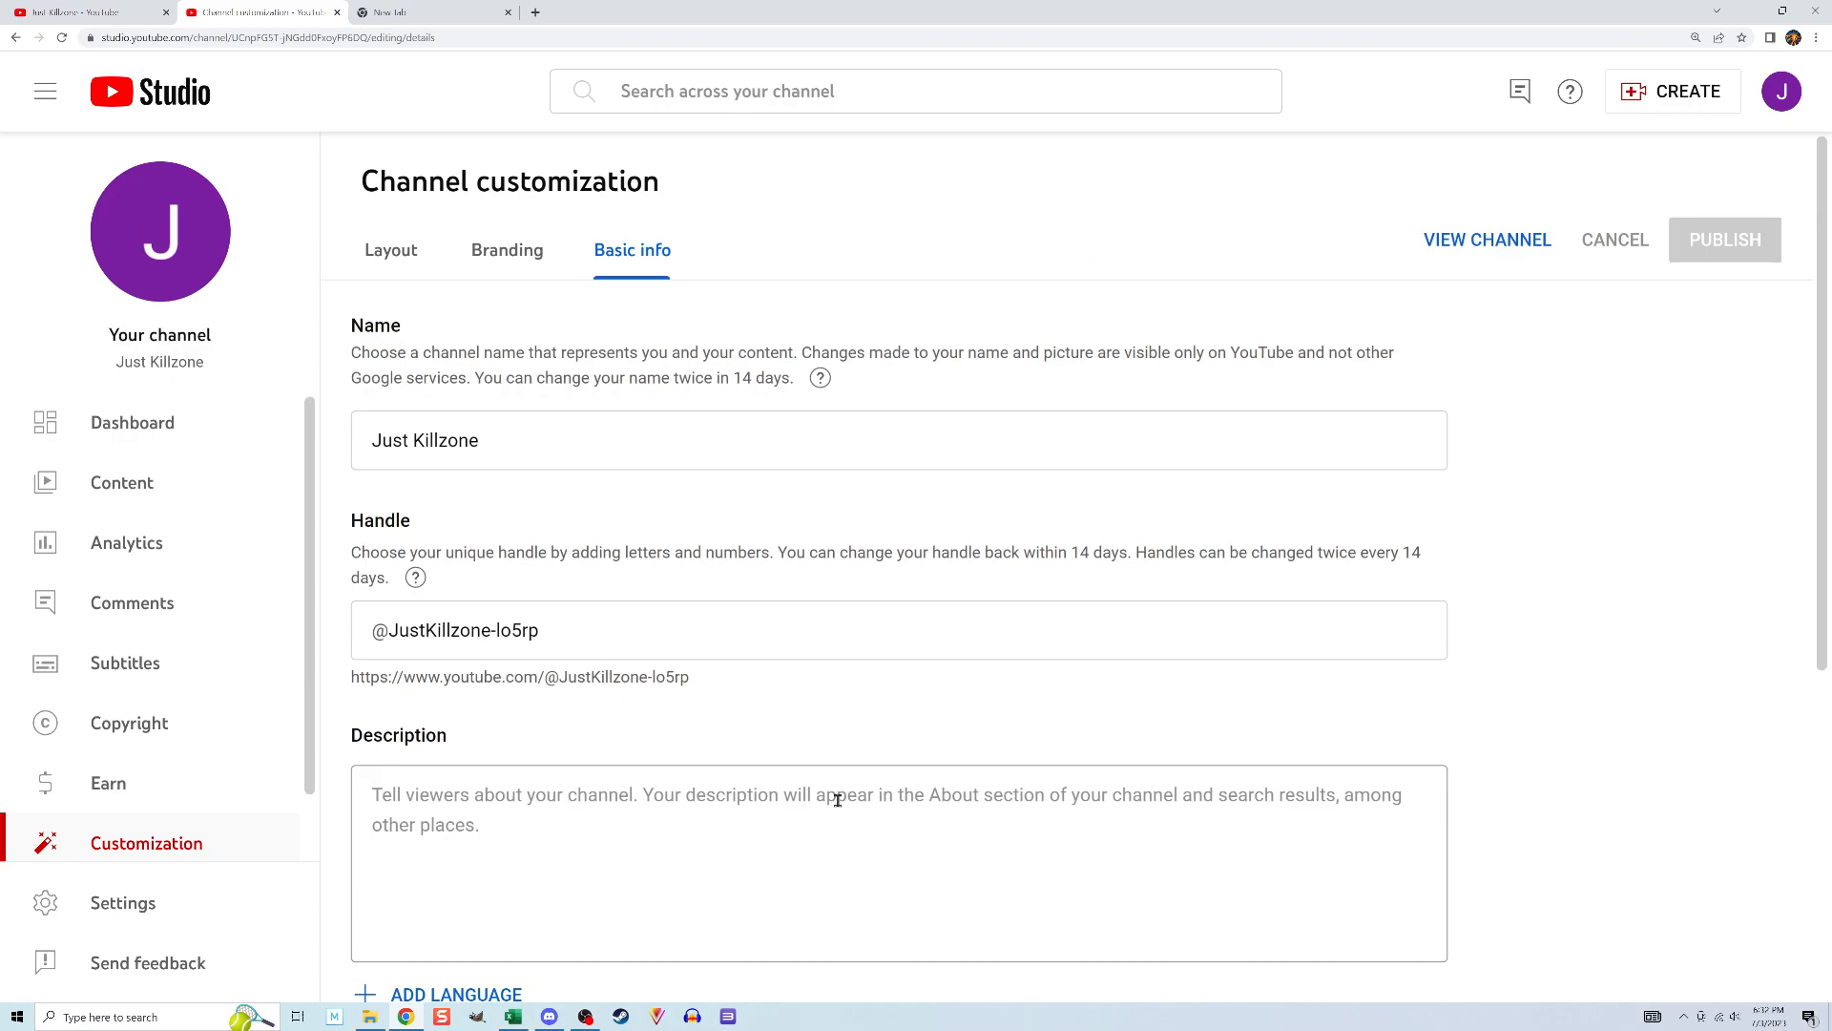
scroll(down, 3)
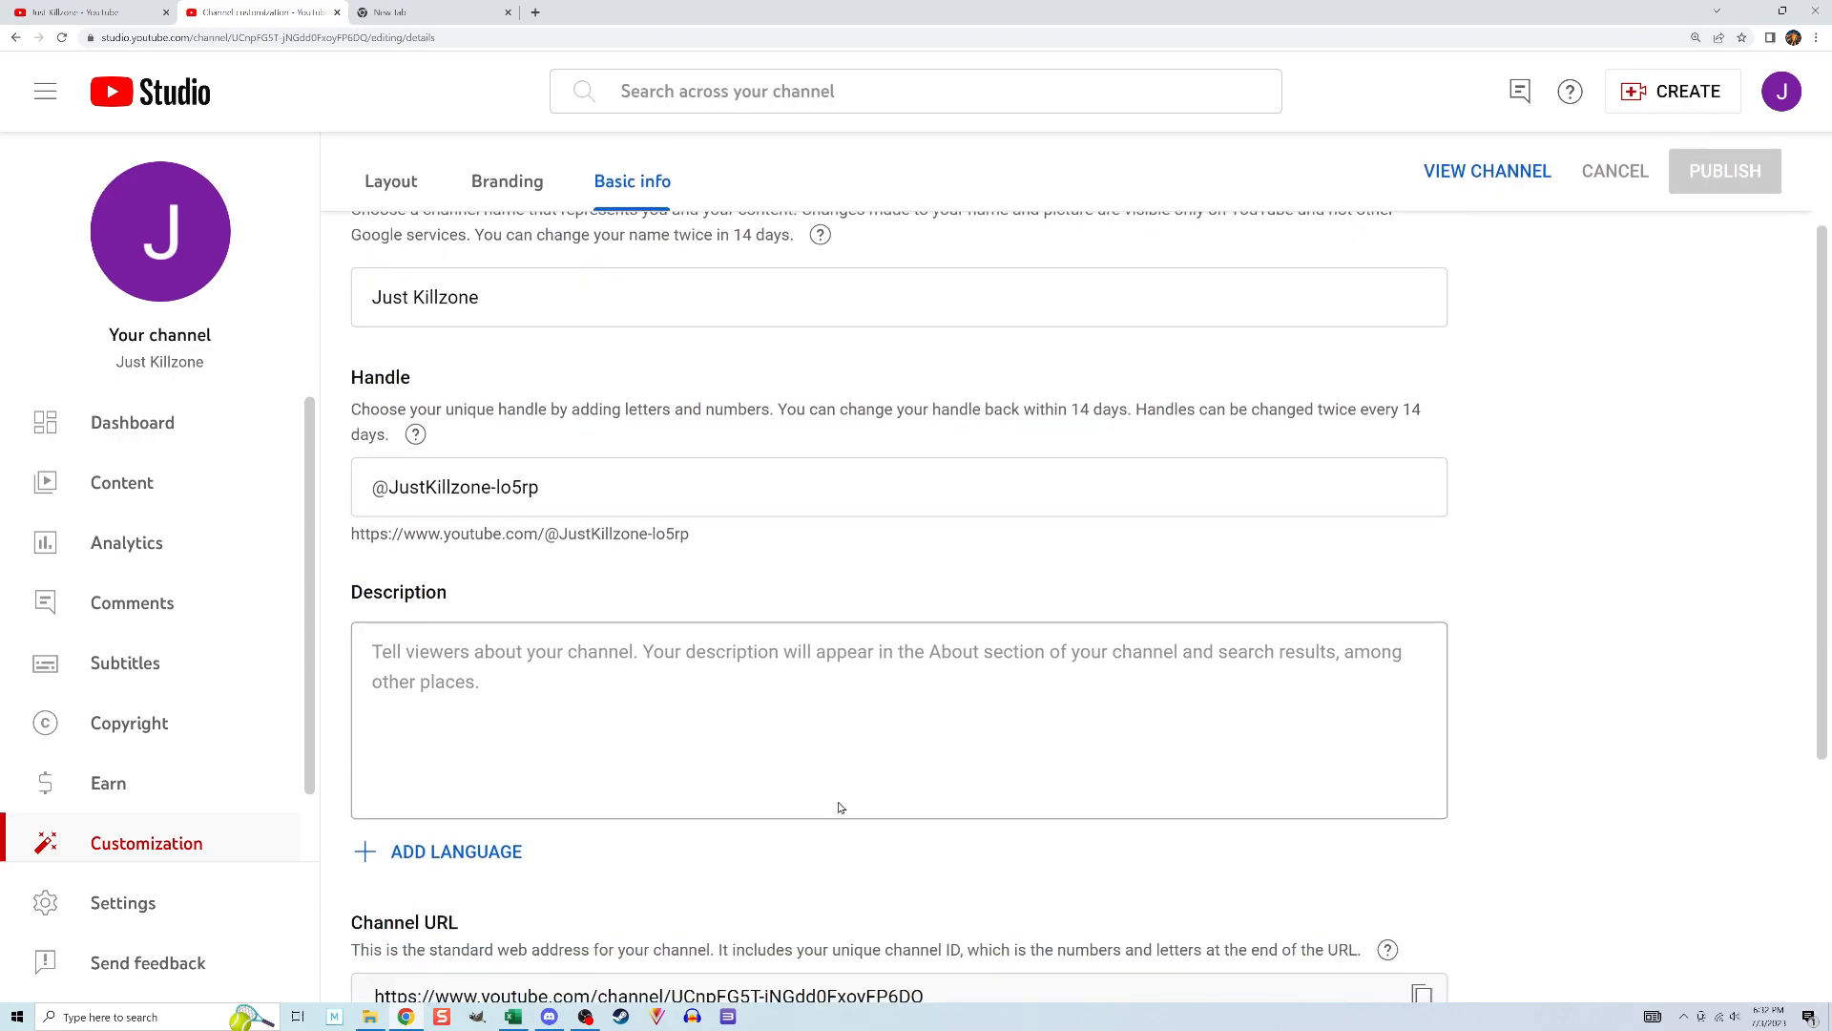
click(506, 181)
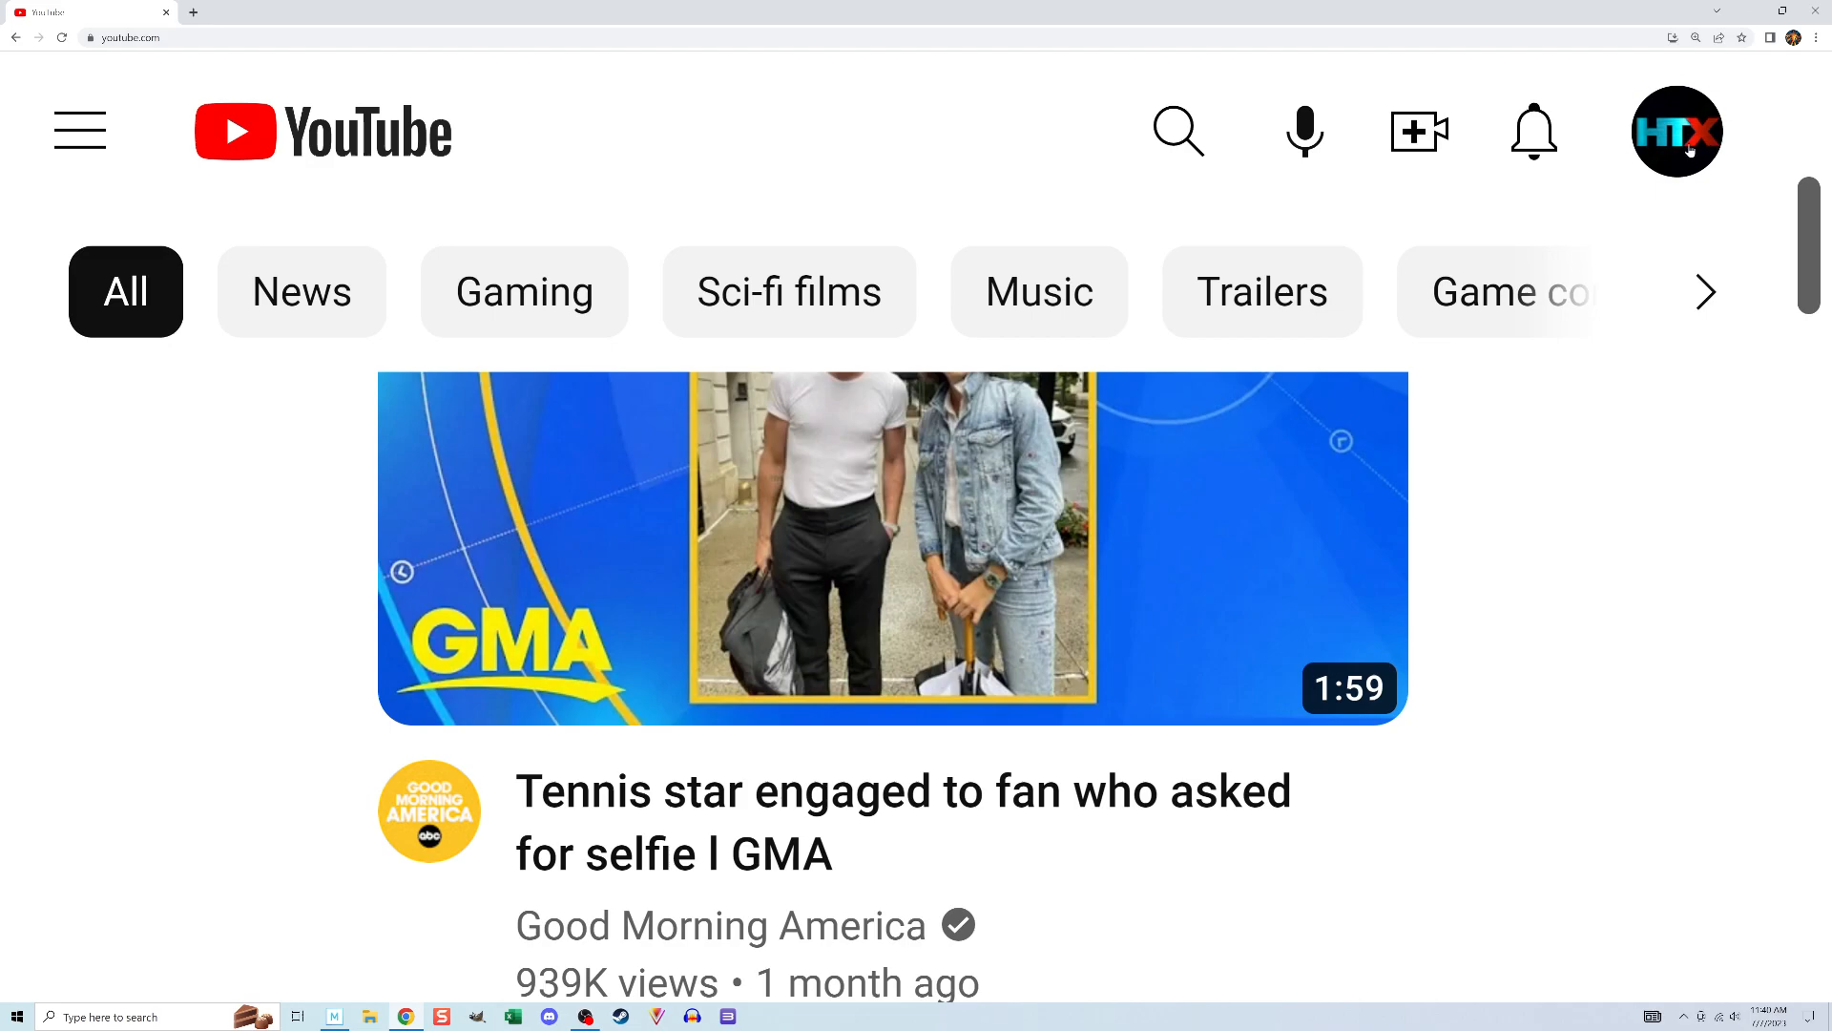
Step: Open the How To X profile menu to reach the Switch account option
click(1676, 129)
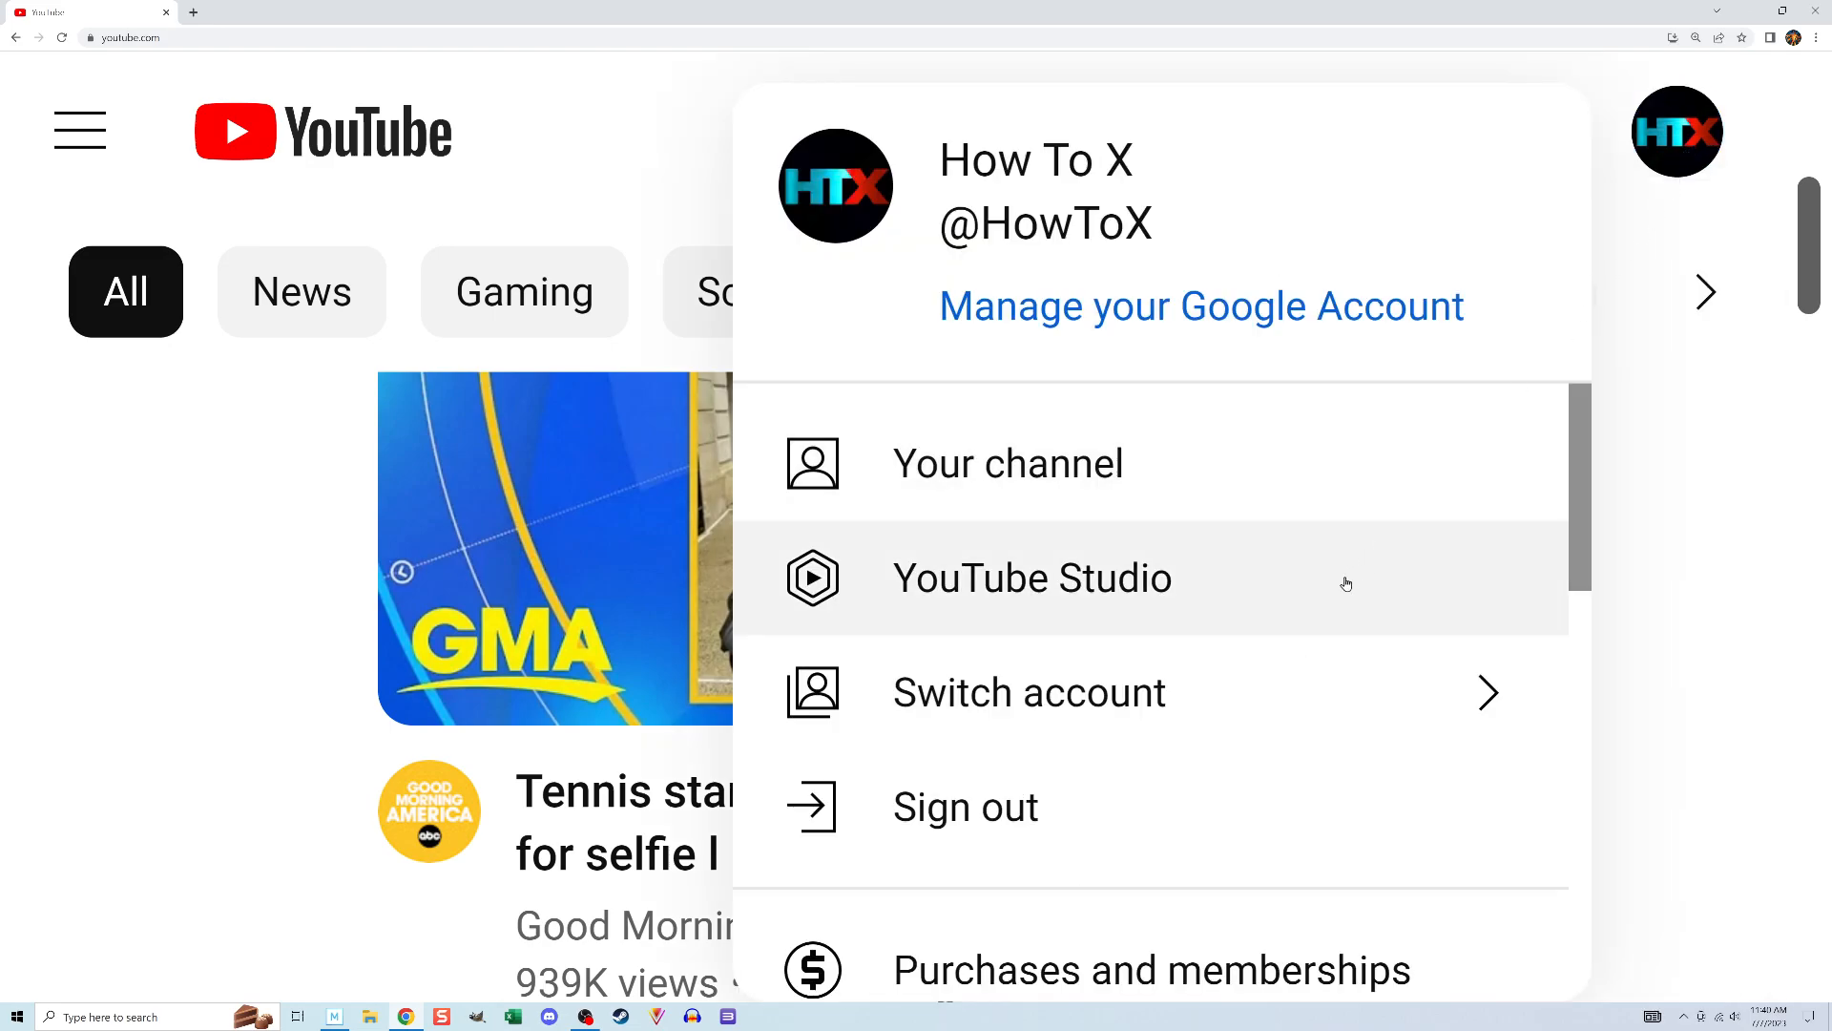
mouse_move(1220, 713)
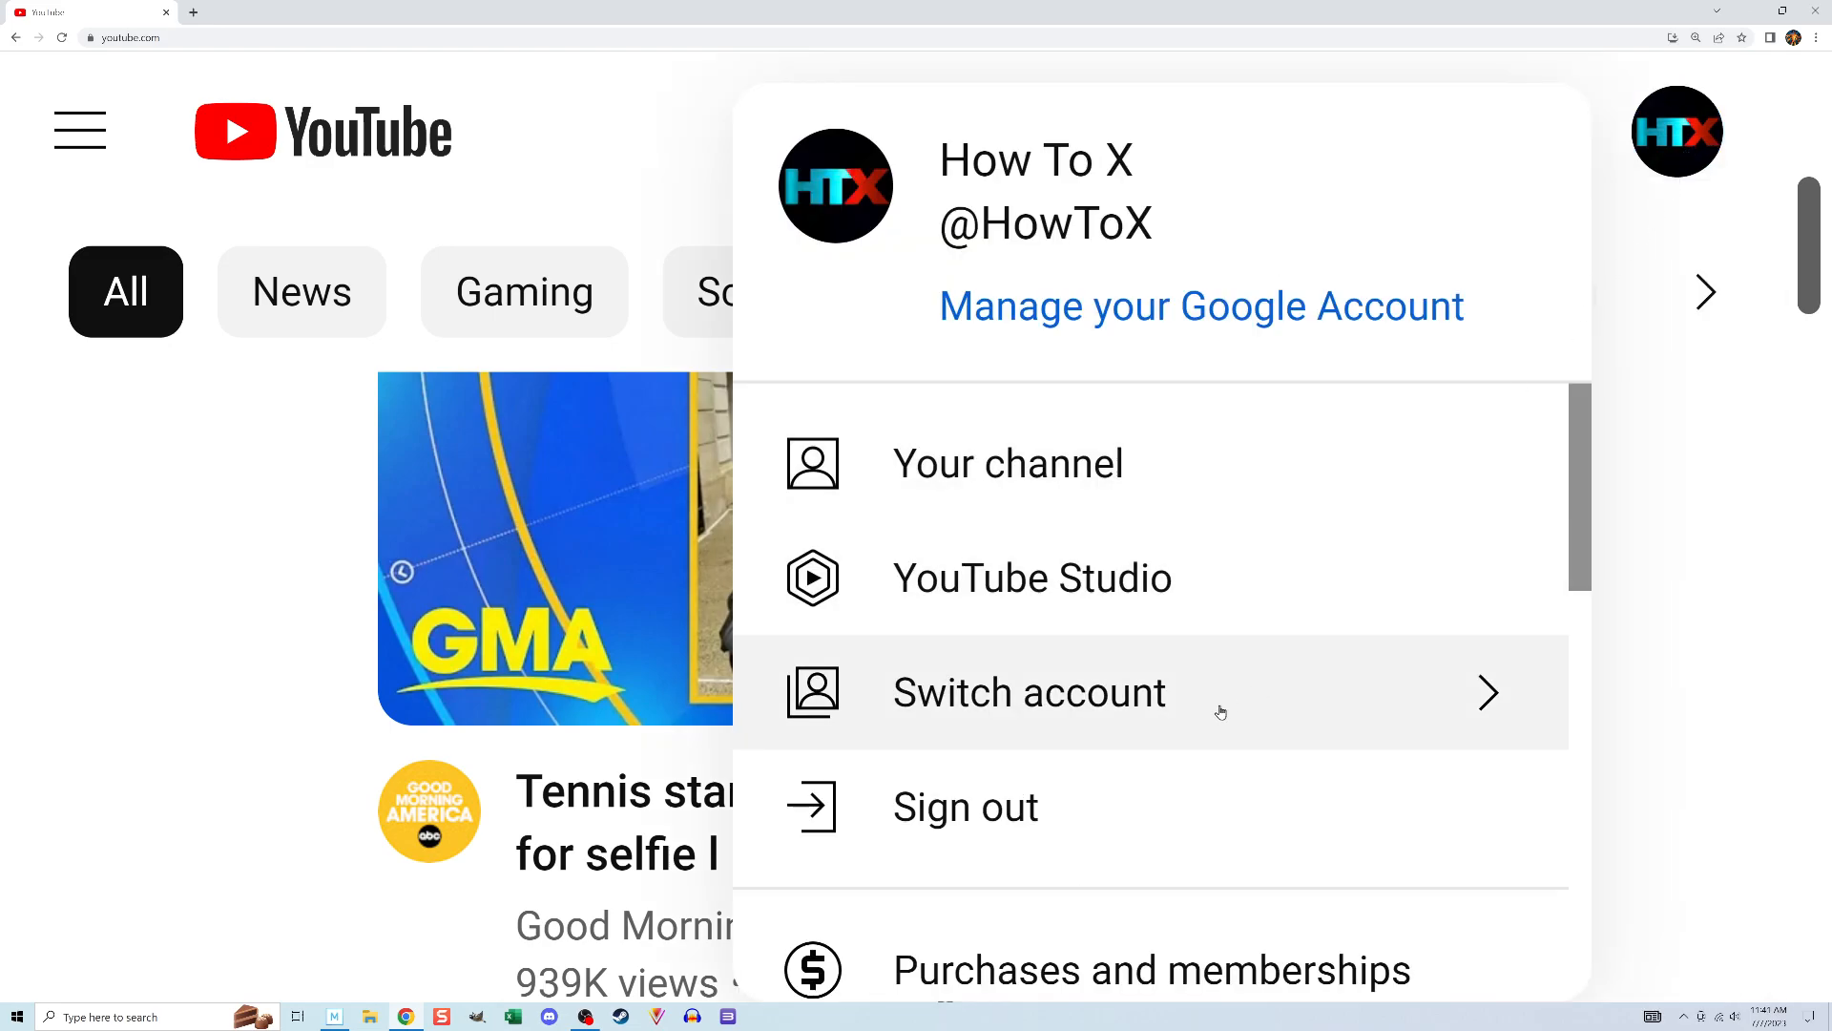